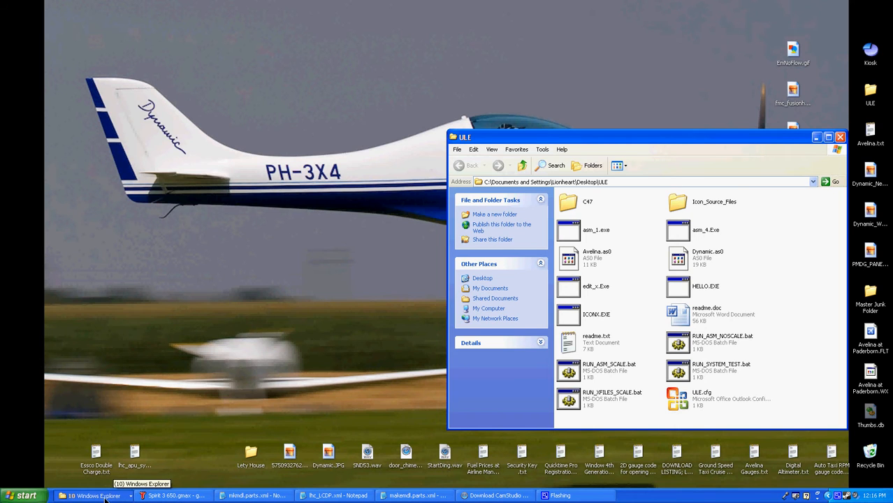
pyautogui.moveTo(590, 260)
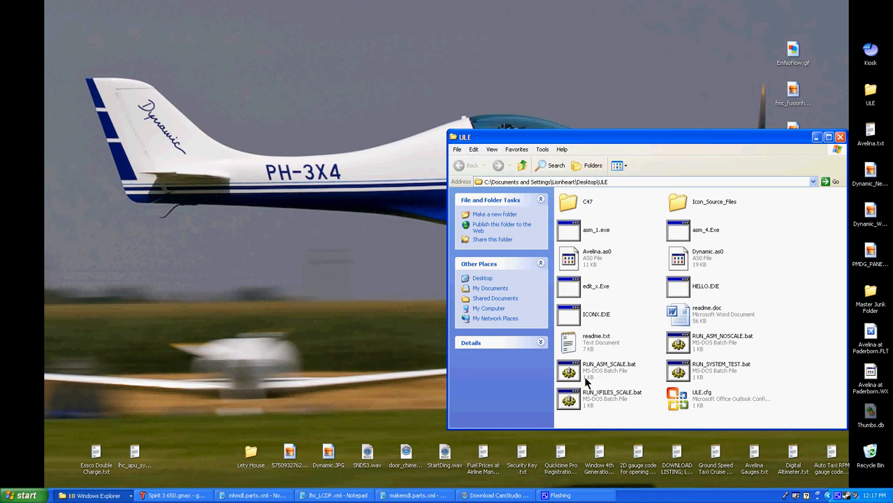
pyautogui.moveTo(350, 304)
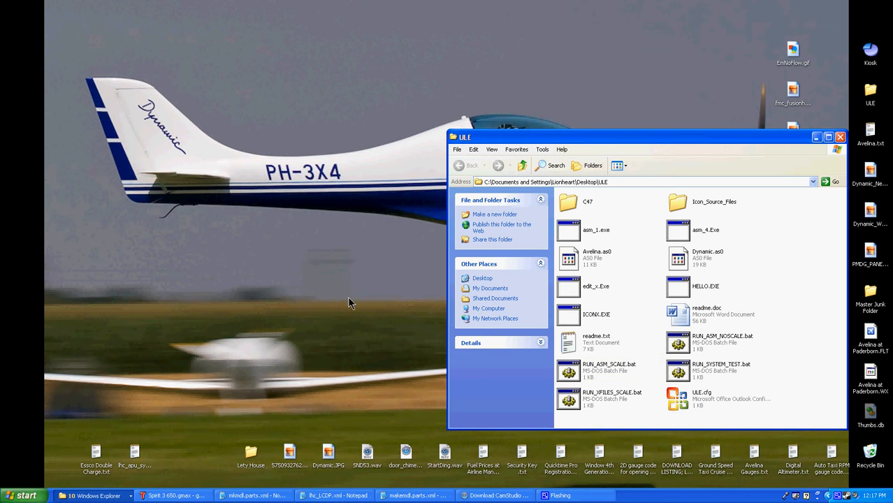
# Bring up the grouped list of open Explorer windows from the taskbar
pyautogui.click(84, 495)
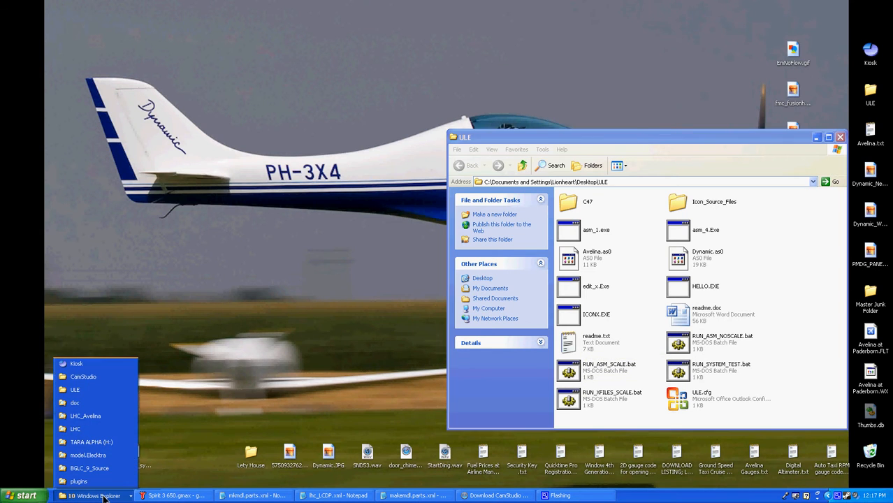
pyautogui.moveTo(87, 416)
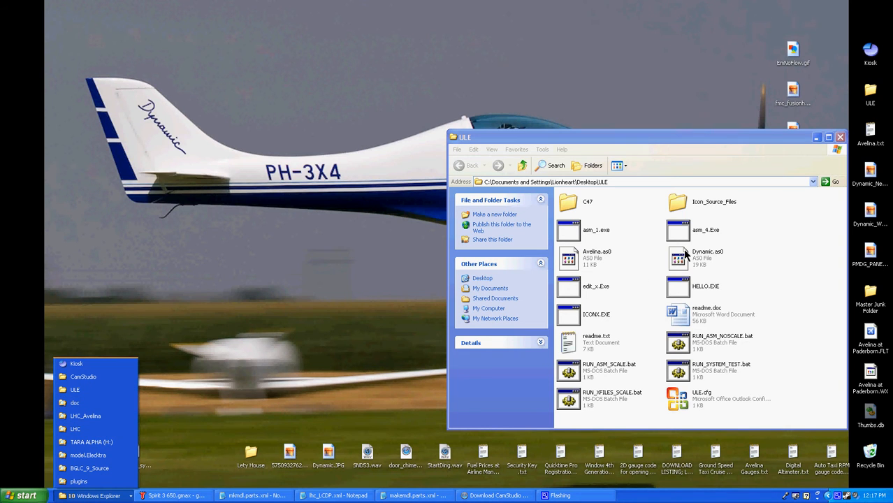
pyautogui.moveTo(635, 273)
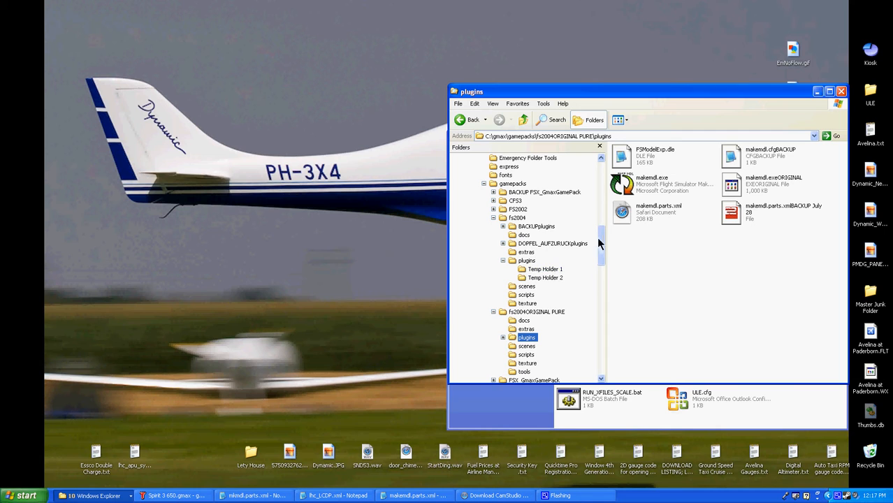
pyautogui.moveTo(604, 246)
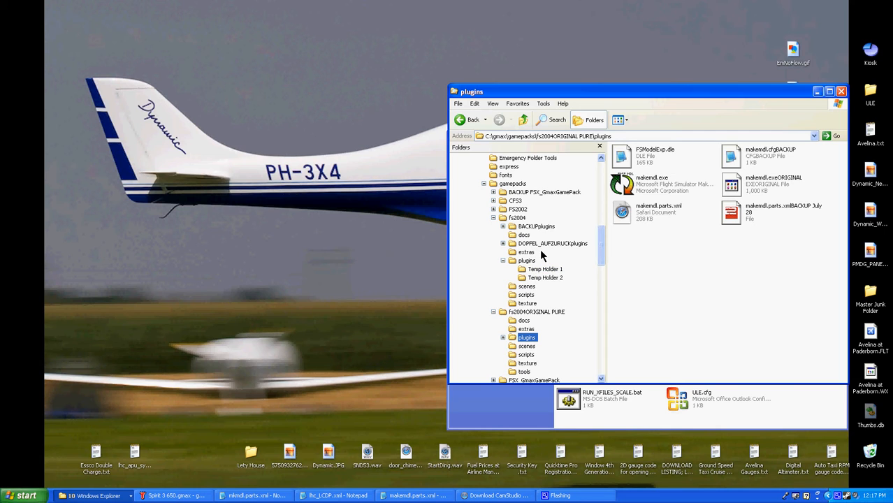
pyautogui.click(519, 218)
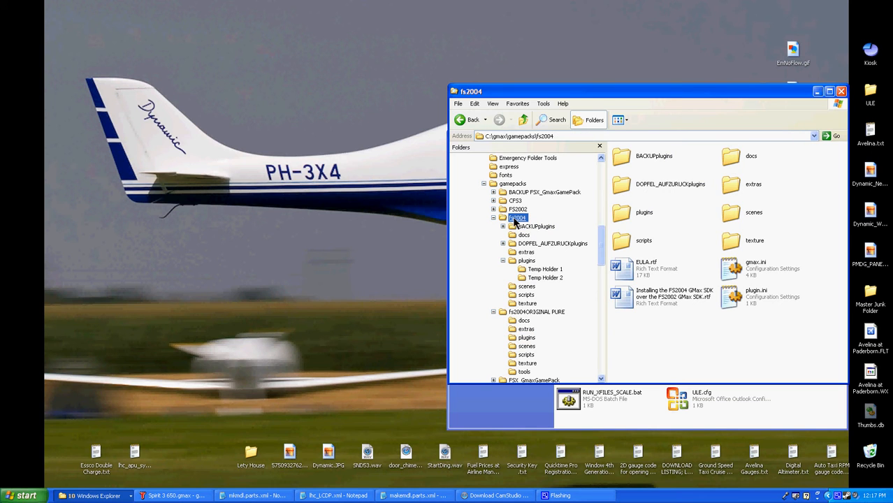
pyautogui.click(537, 226)
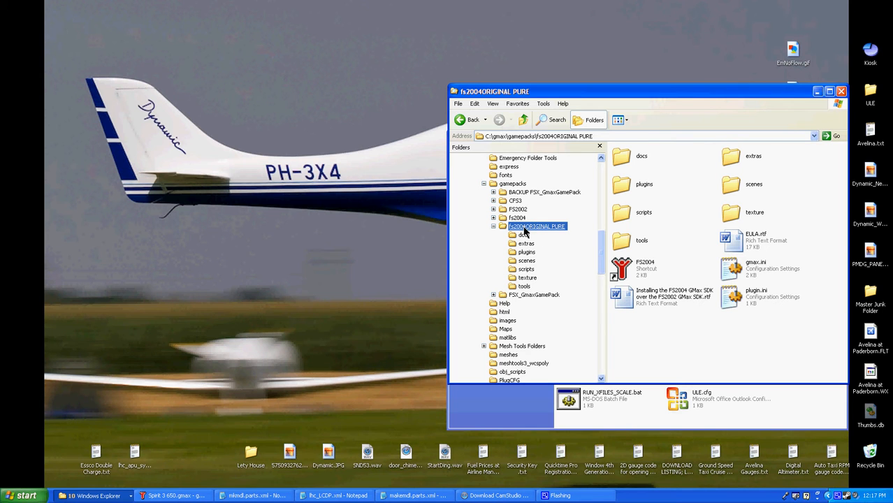
pyautogui.click(511, 218)
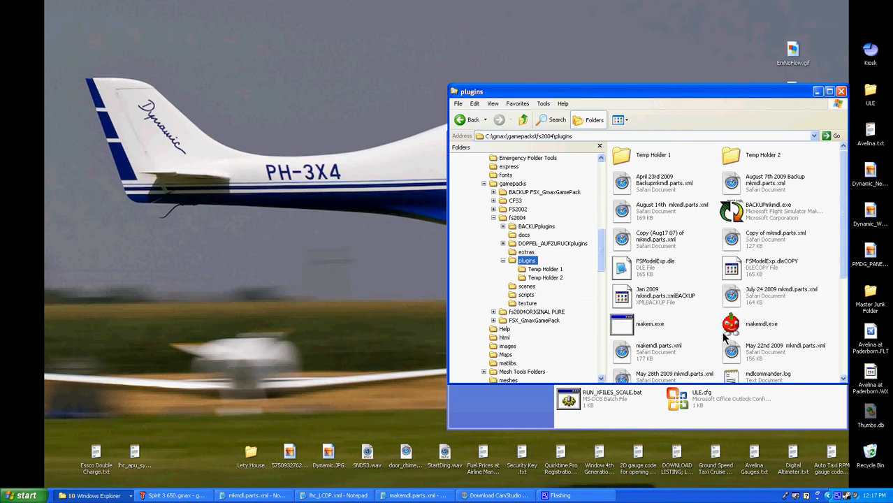
pyautogui.moveTo(729, 335)
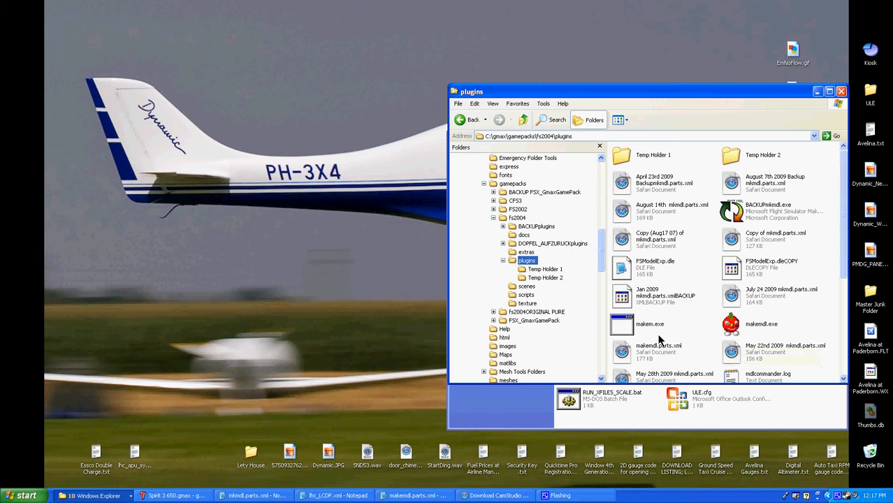
pyautogui.moveTo(214, 345)
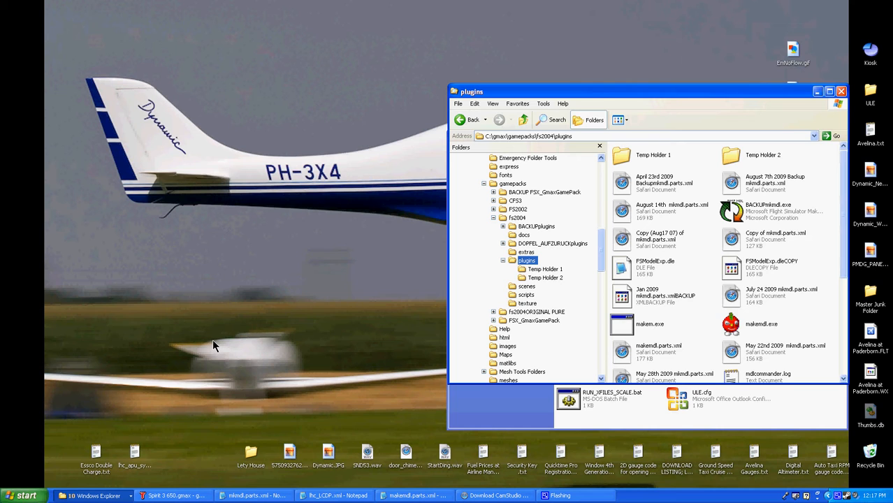
pyautogui.moveTo(568, 240)
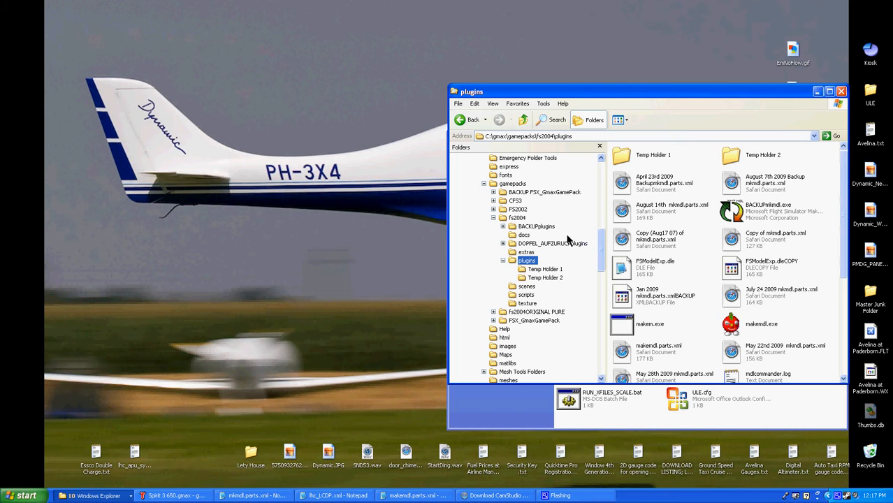
pyautogui.click(509, 218)
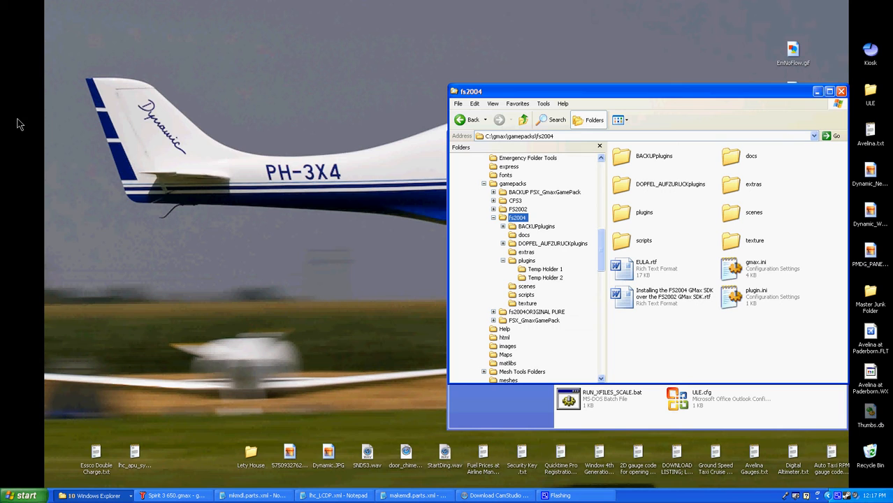
pyautogui.moveTo(57, 382)
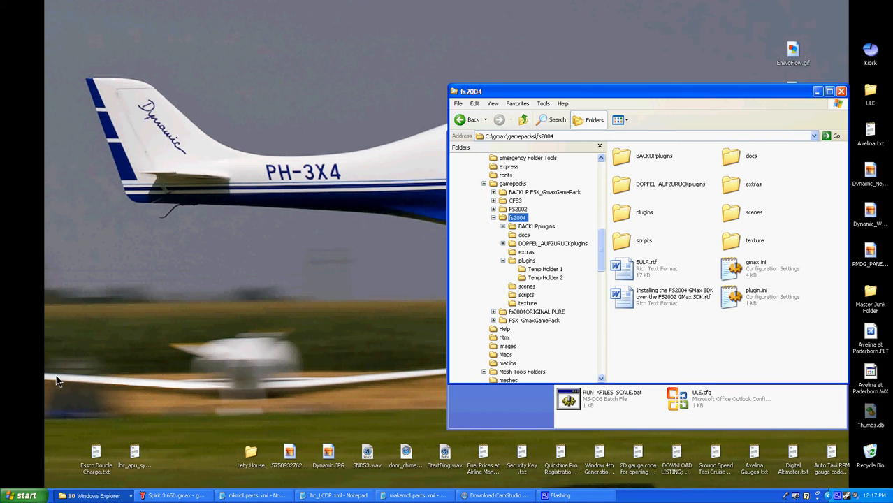
pyautogui.moveTo(708, 330)
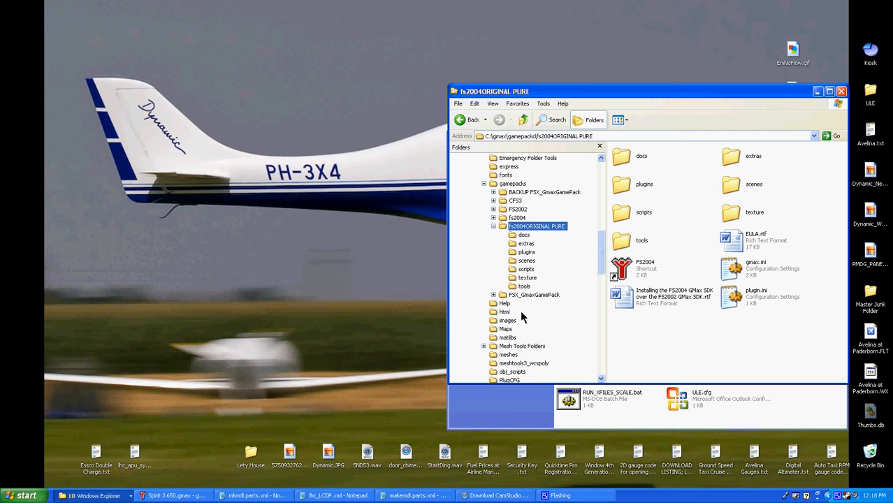
pyautogui.moveTo(526, 252)
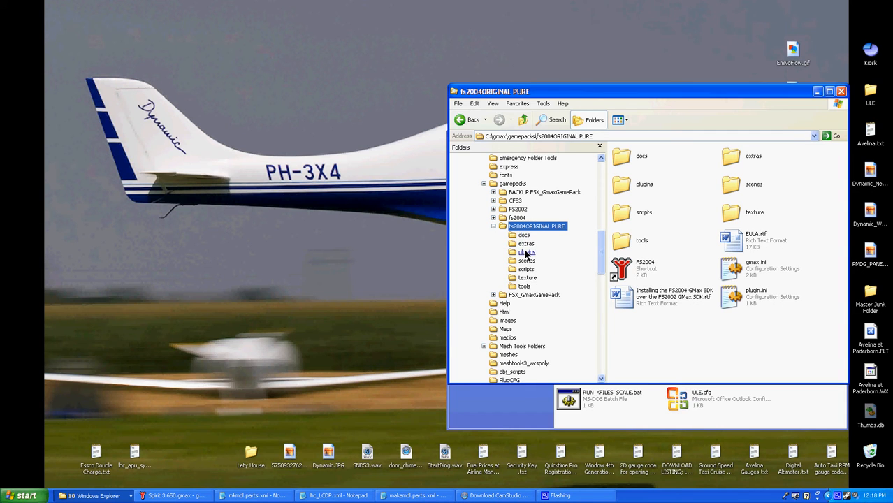
pyautogui.moveTo(529, 257)
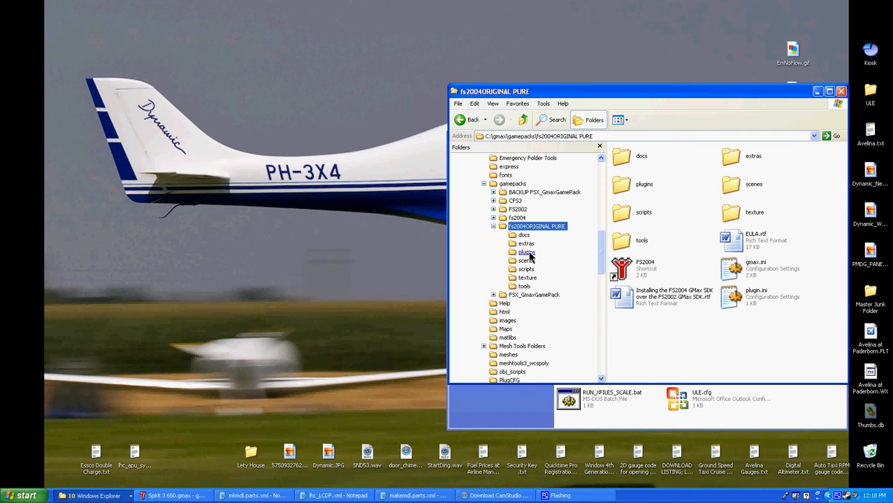
pyautogui.doubleClick(526, 252)
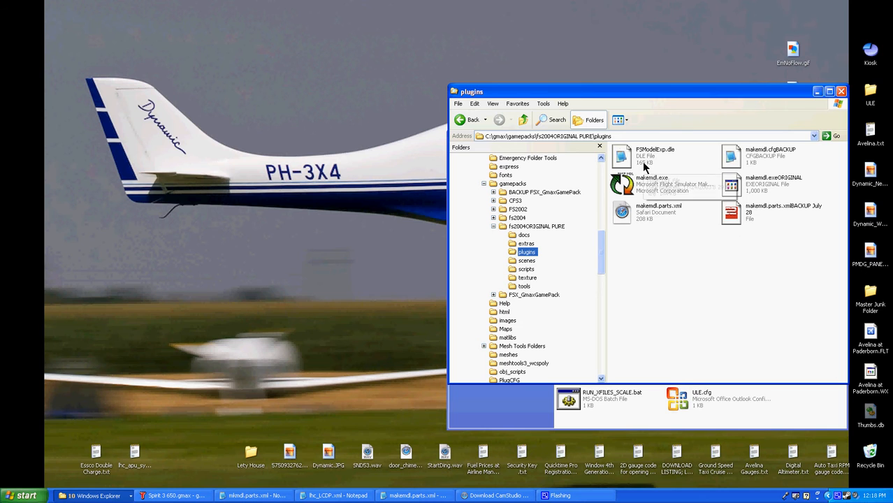
pyautogui.moveTo(137, 409)
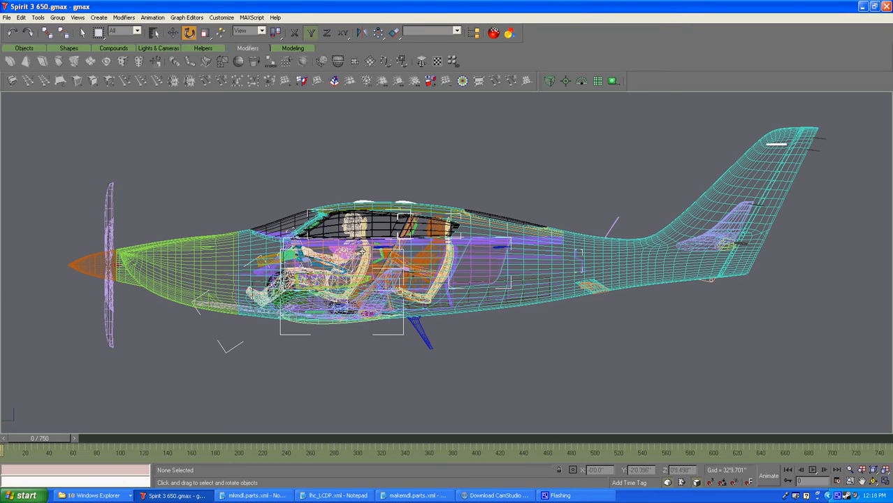
pyautogui.moveTo(129, 17)
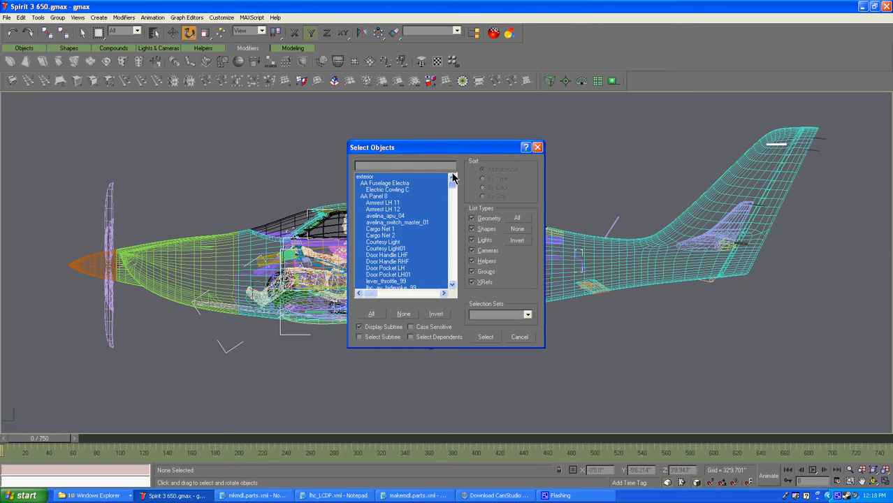
# Confirm selecting all ~190 Spirit model objects in the Select Objects dialog
pyautogui.scroll(-3)
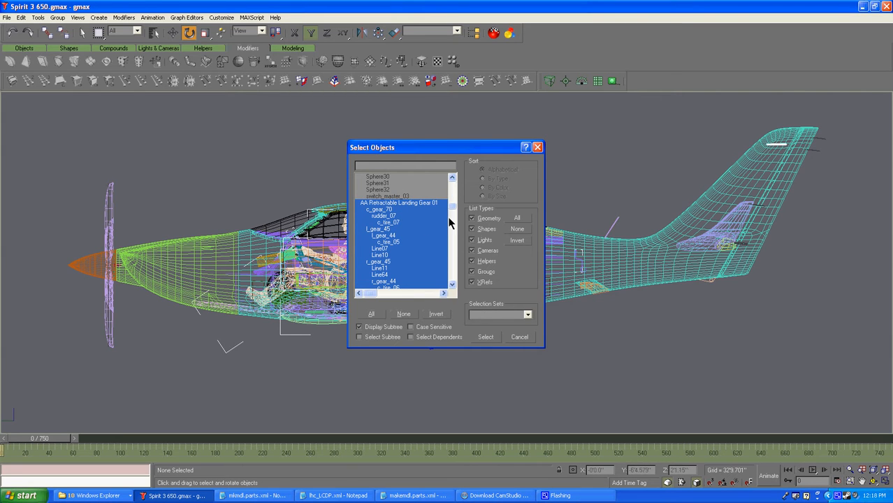
pyautogui.scroll(-3)
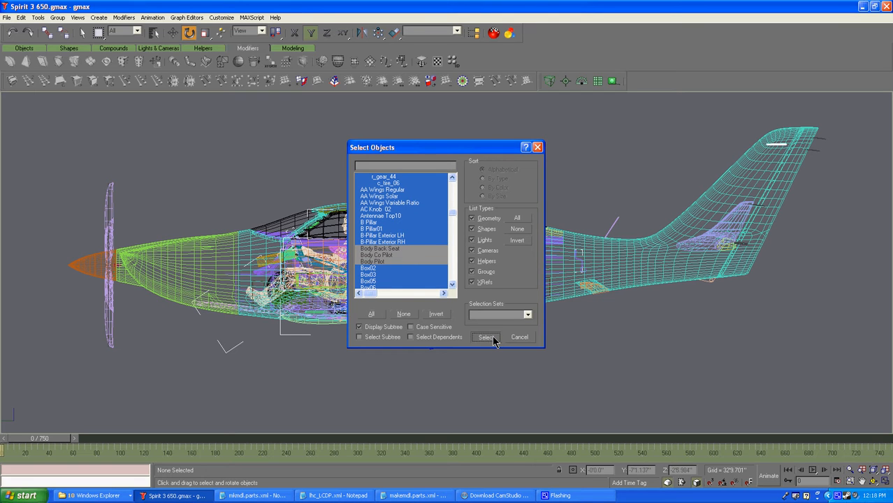
pyautogui.click(487, 337)
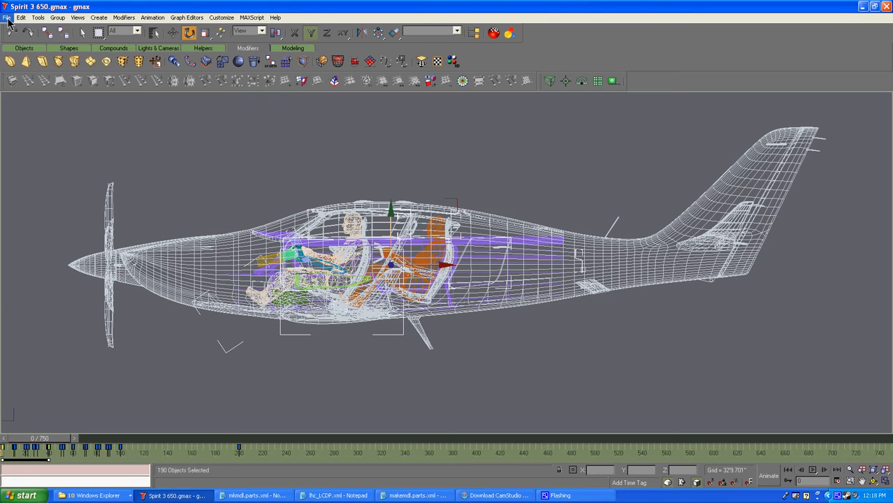
# Export the selected objects to the Desktop as Avelina
pyautogui.click(6, 17)
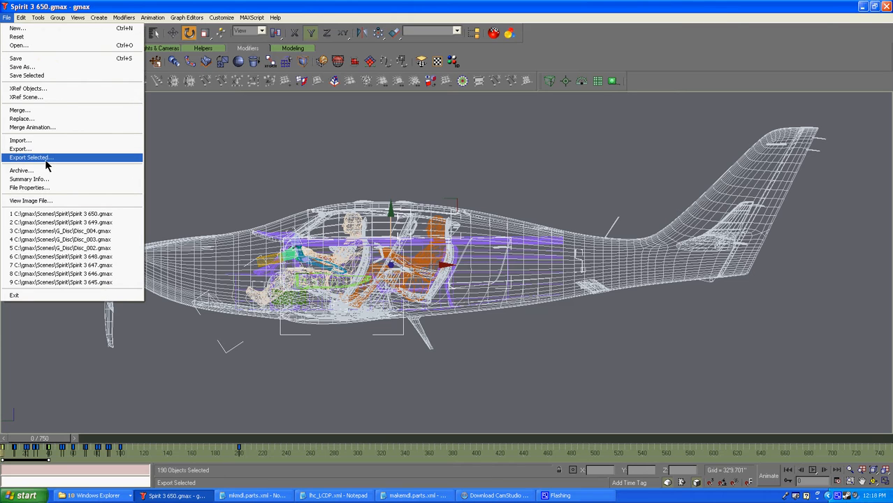
pyautogui.click(31, 156)
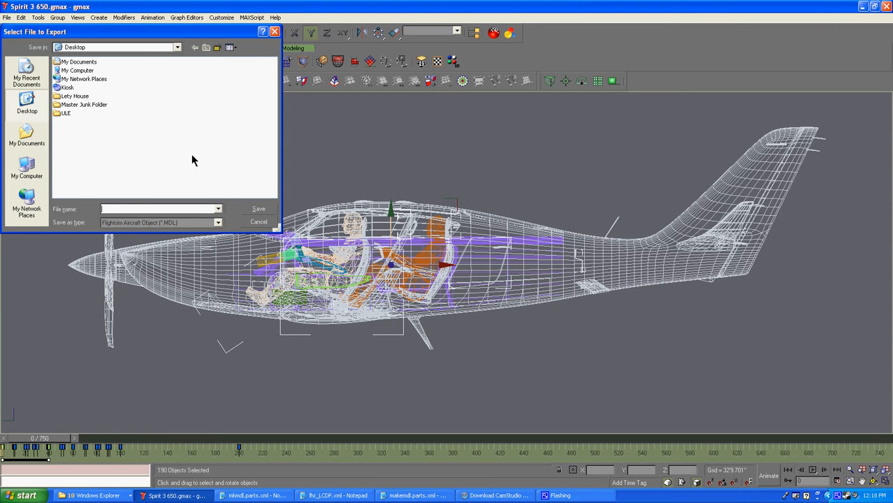
pyautogui.write('Avelina')
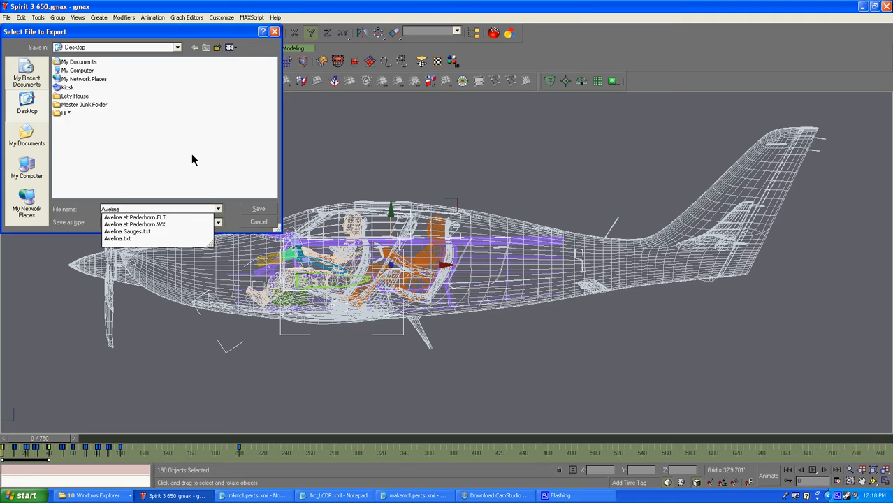
pyautogui.click(257, 208)
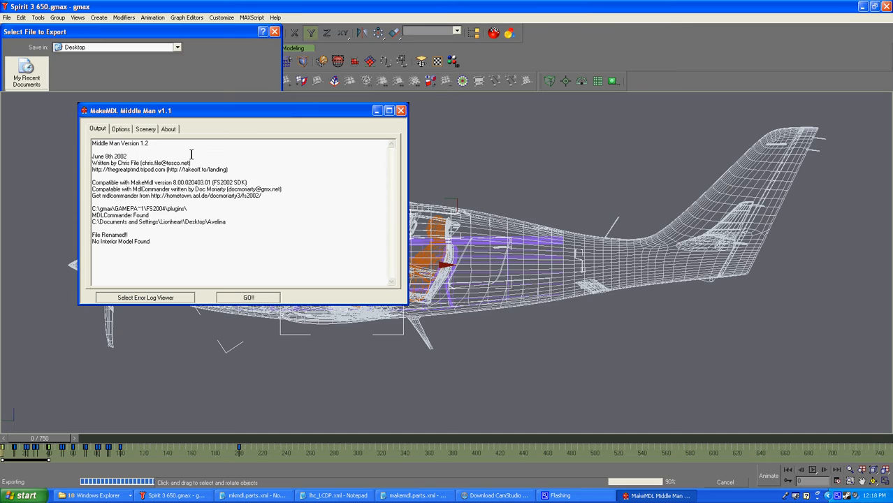
# Start the MakeMDL Middle Man compile of the Avelina model with GO!
pyautogui.click(249, 296)
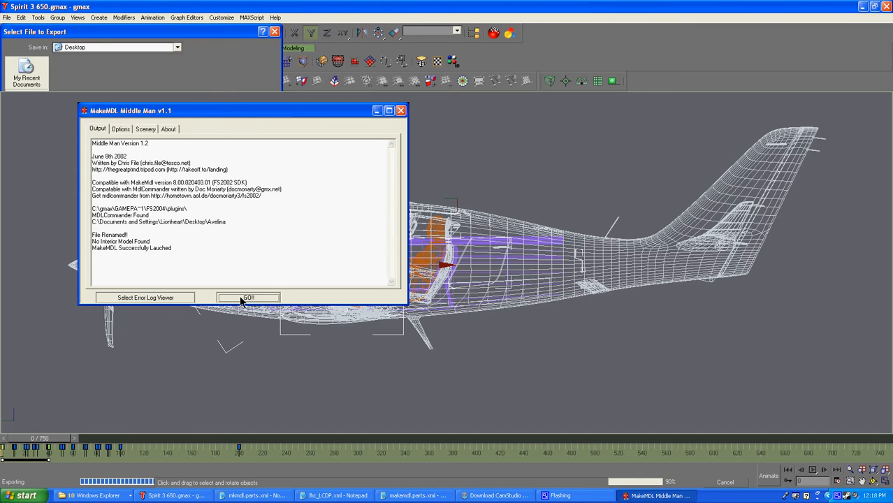
pyautogui.click(248, 297)
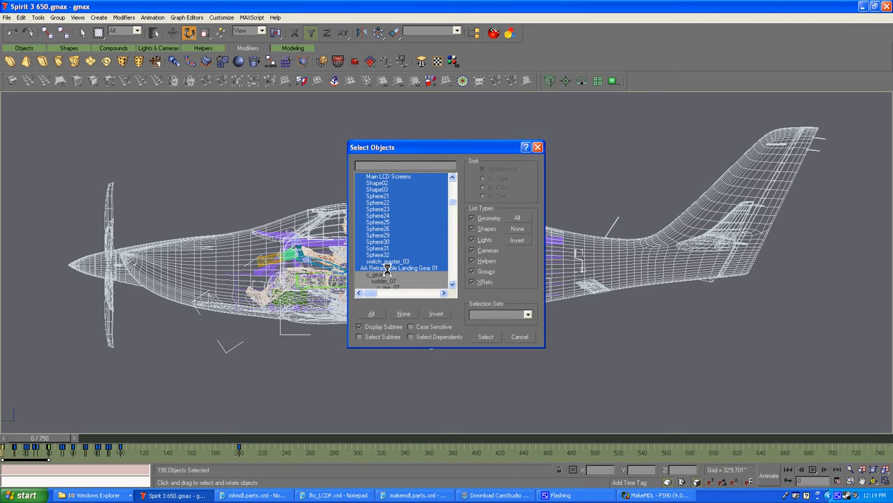
# Export the 54 chosen parts to the Desktop as 300 and start its MakeMDL compile
pyautogui.click(486, 335)
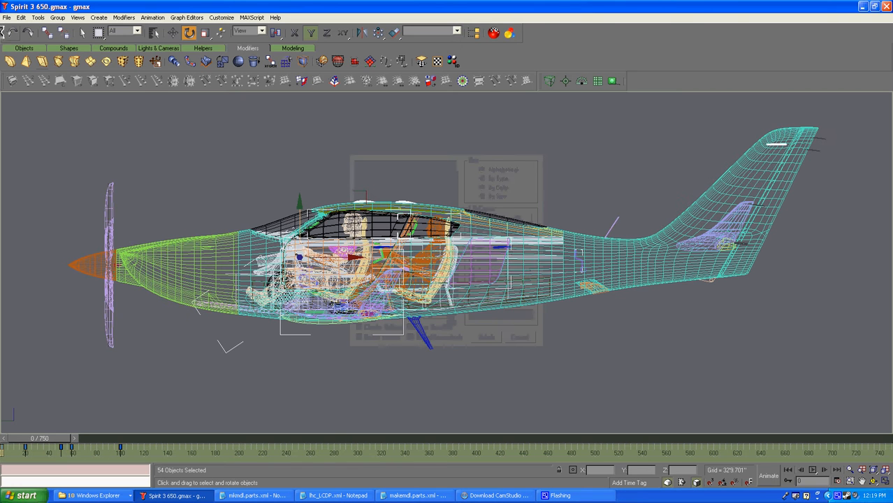
pyautogui.click(7, 16)
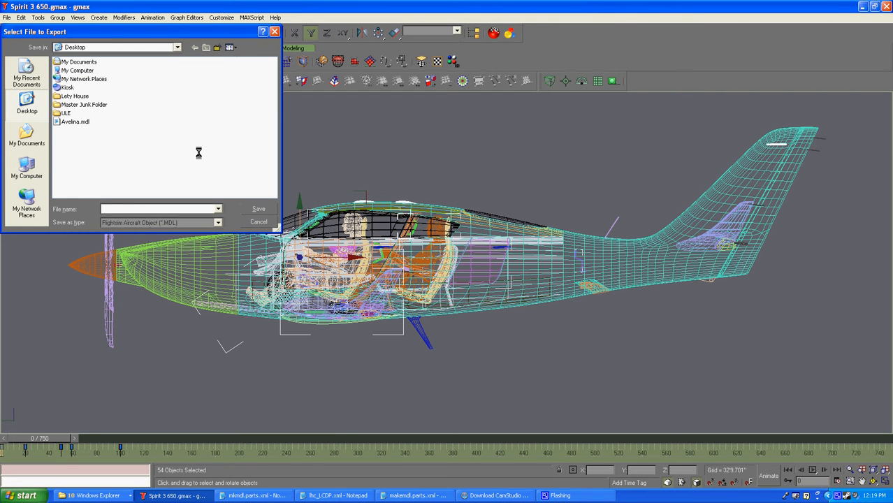
pyautogui.write('300')
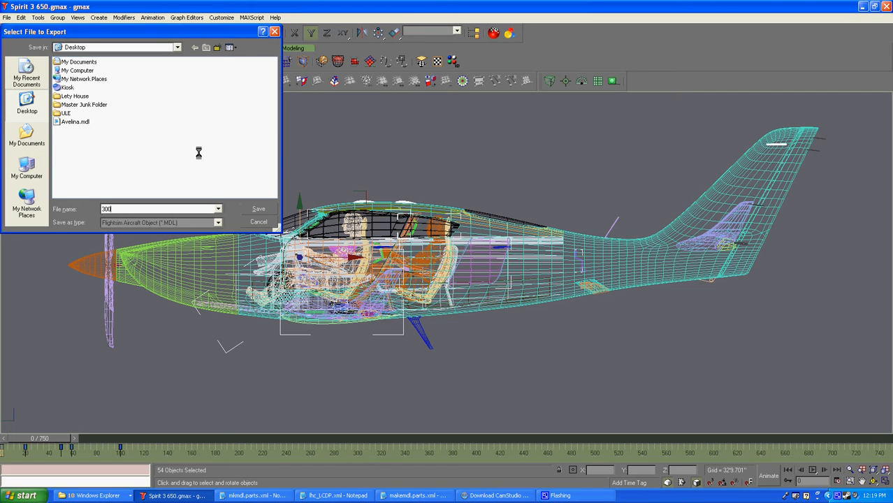
pyautogui.click(257, 209)
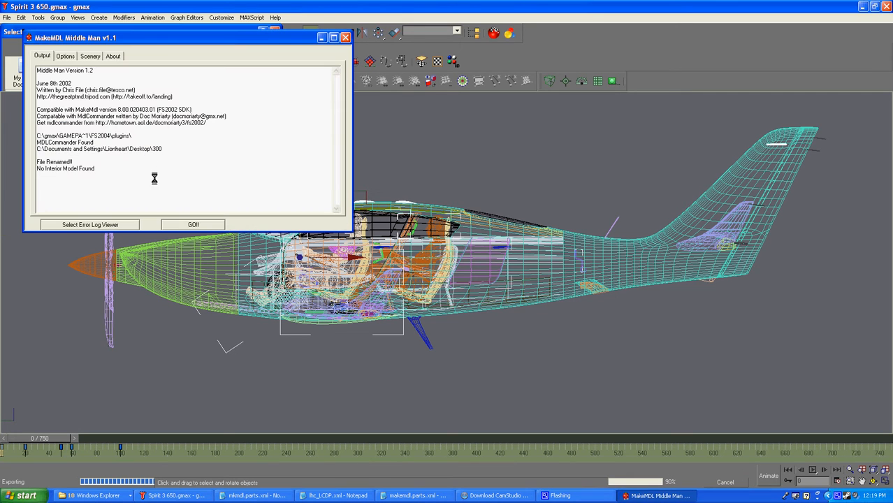
pyautogui.click(193, 224)
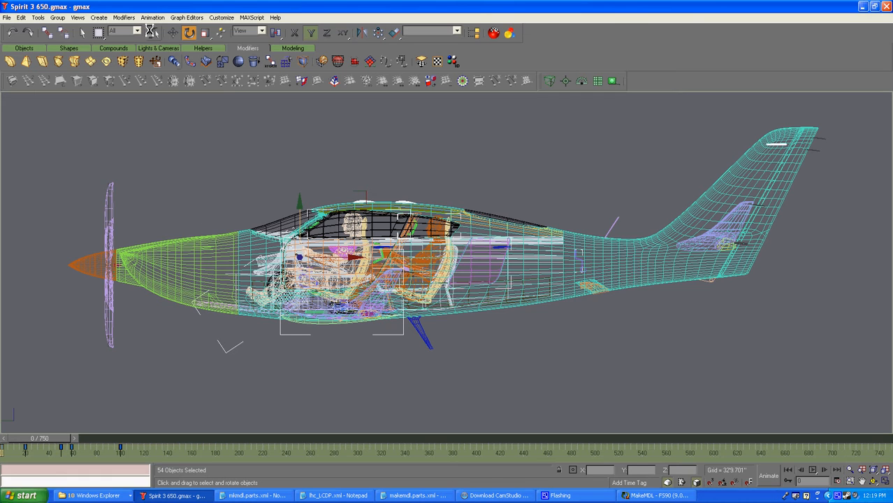
# Export the three chosen parts to the Desktop as 400 and start its MakeMDL compile
pyautogui.click(151, 34)
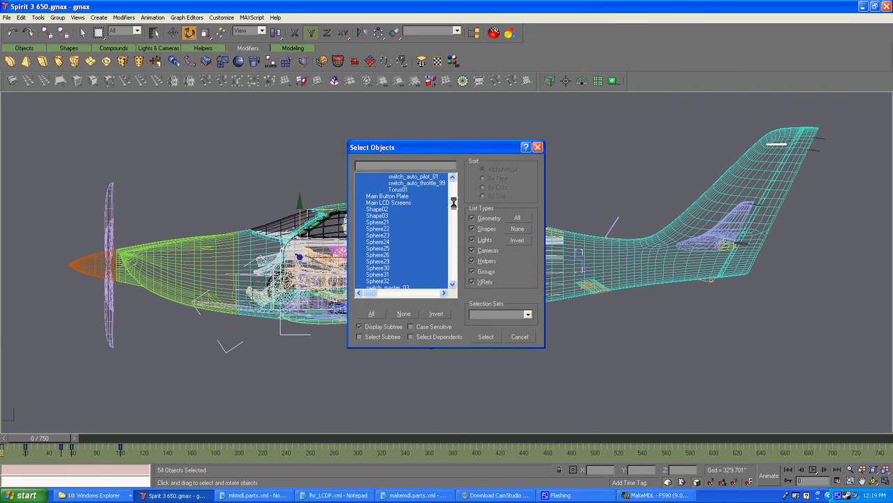
pyautogui.scroll(-3)
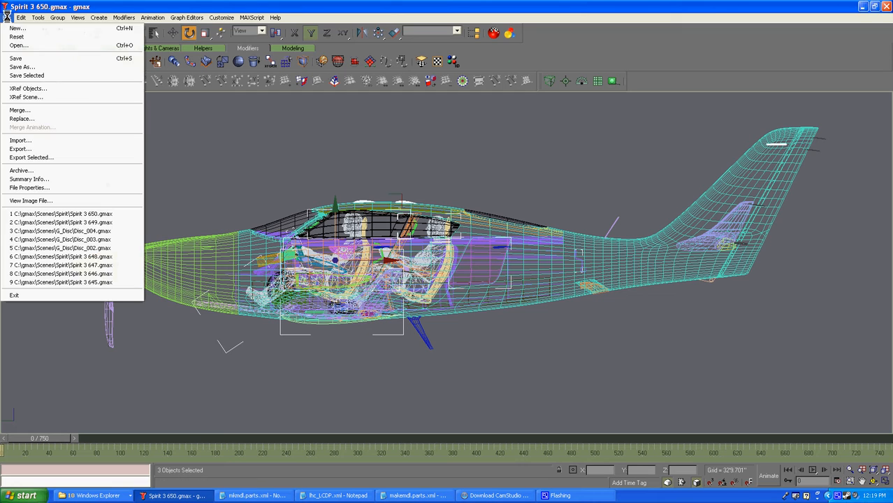
pyautogui.click(22, 148)
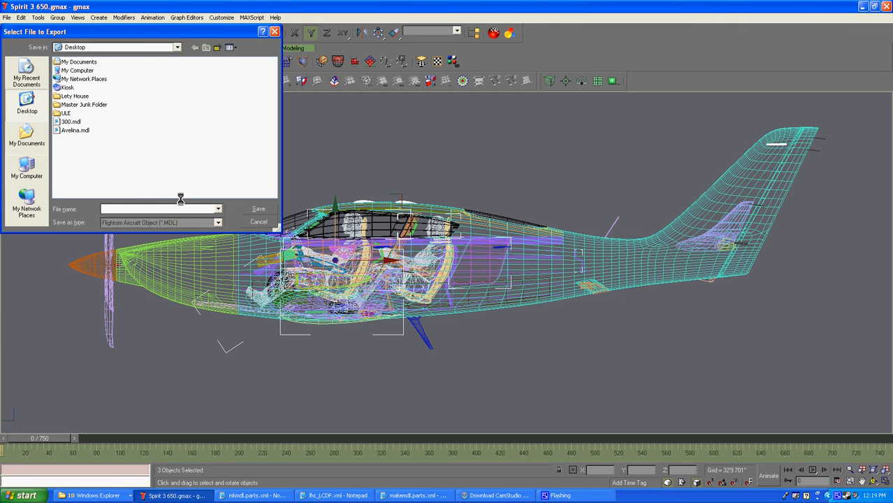
pyautogui.write('400')
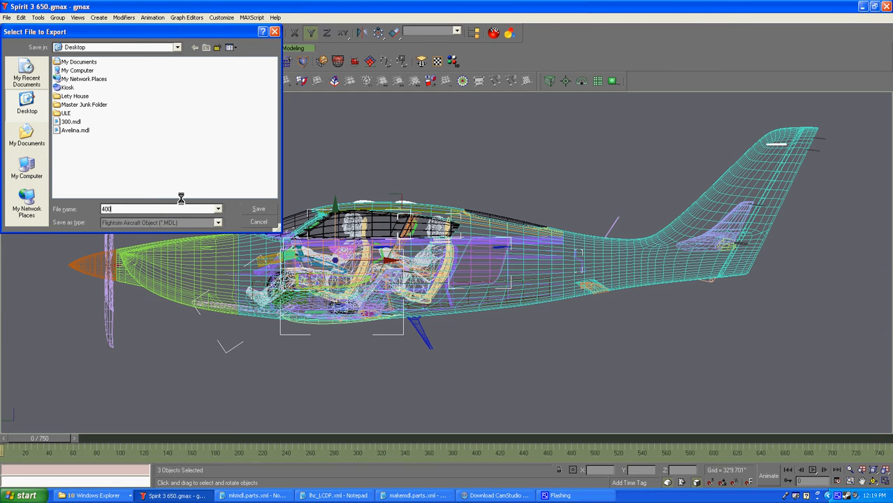
pyautogui.click(258, 208)
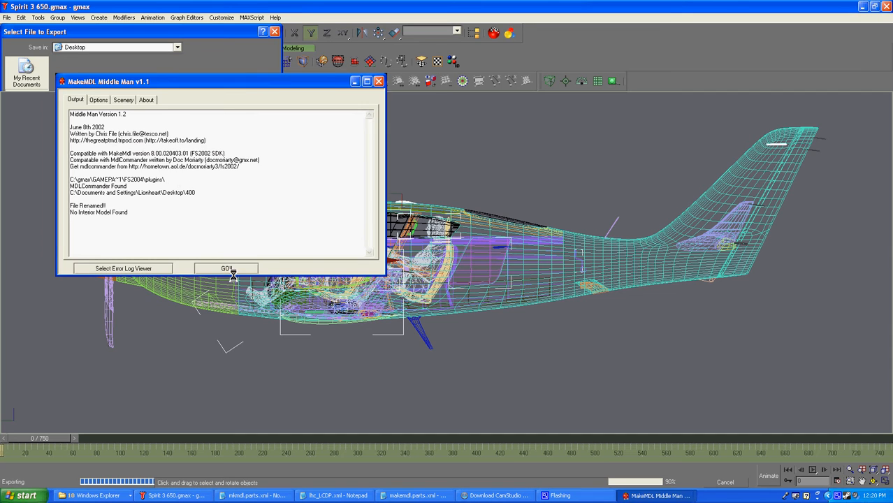
pyautogui.click(226, 268)
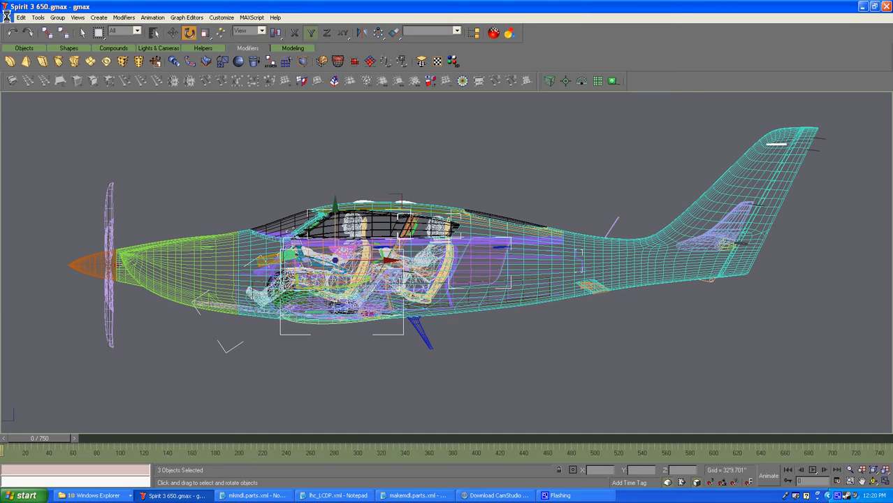
# Save the Spirit 3 650 scene via File > Save
pyautogui.click(11, 17)
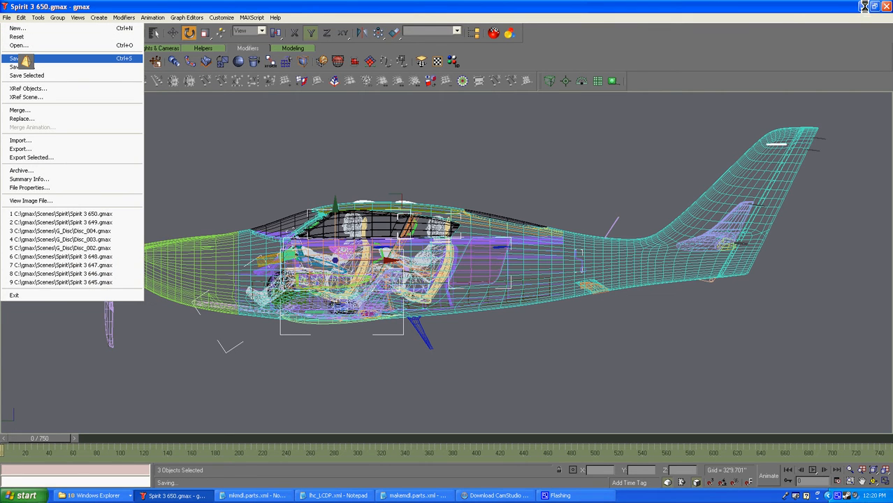
pyautogui.click(11, 51)
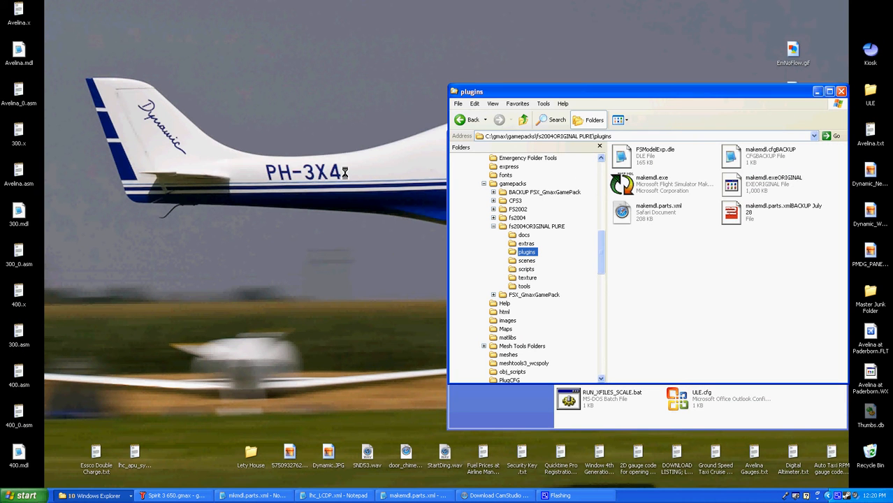
pyautogui.moveTo(12, 55)
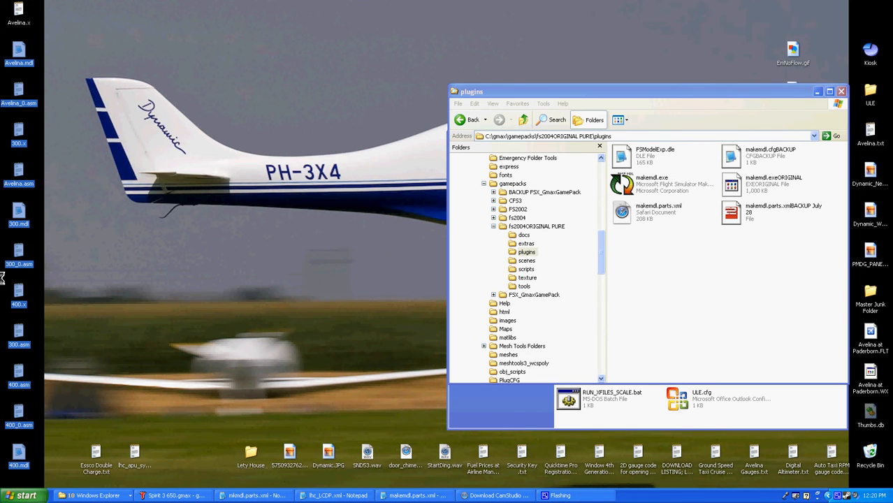
pyautogui.moveTo(63, 7)
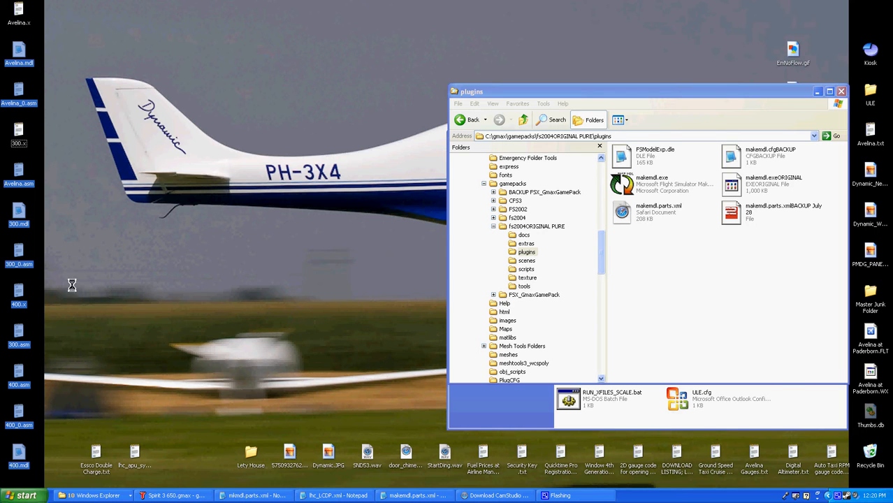
pyautogui.moveTo(147, 271)
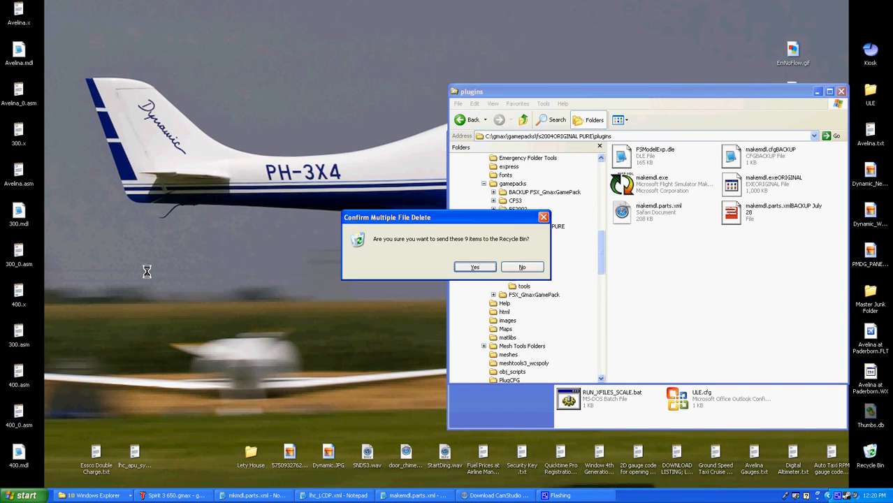
# Confirm deleting the nine leftover compile files to the Recycle Bin
pyautogui.click(475, 266)
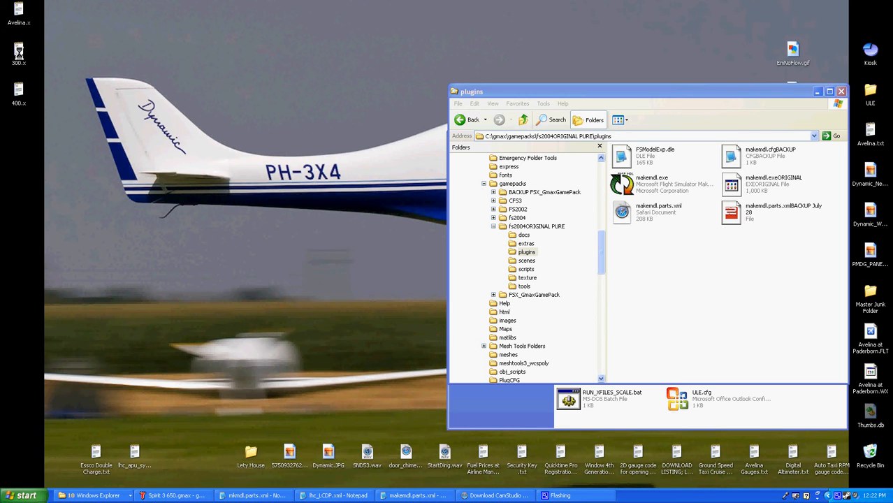
# Rename the desktop 300 and 400 .x files to Avelina_300 and Avelina_400
pyautogui.rightClick(20, 55)
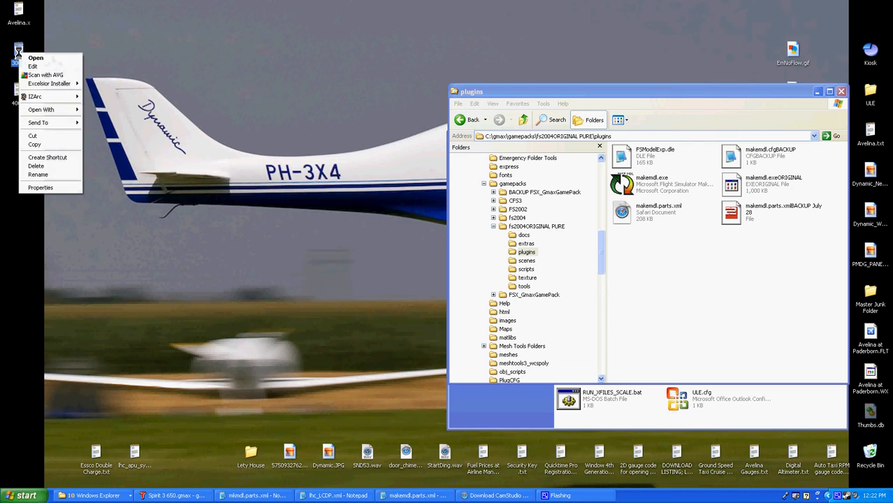
pyautogui.click(36, 58)
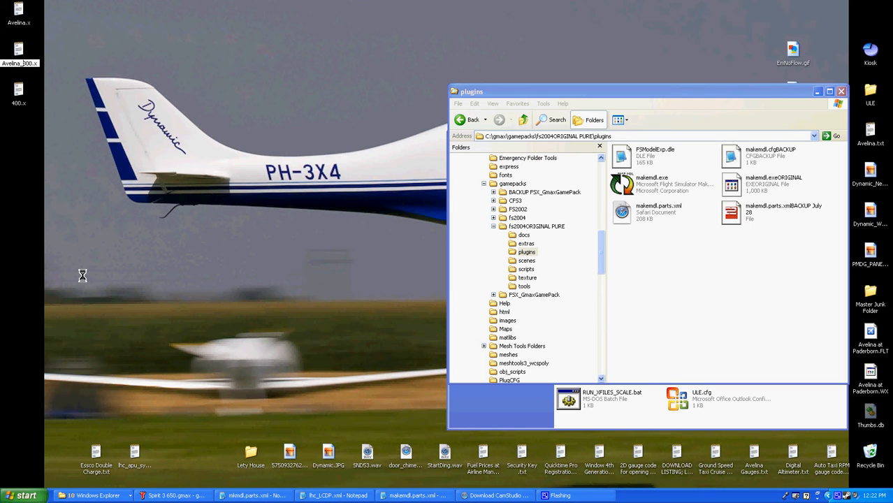
pyautogui.rightClick(17, 95)
pyautogui.write('Avelina_')
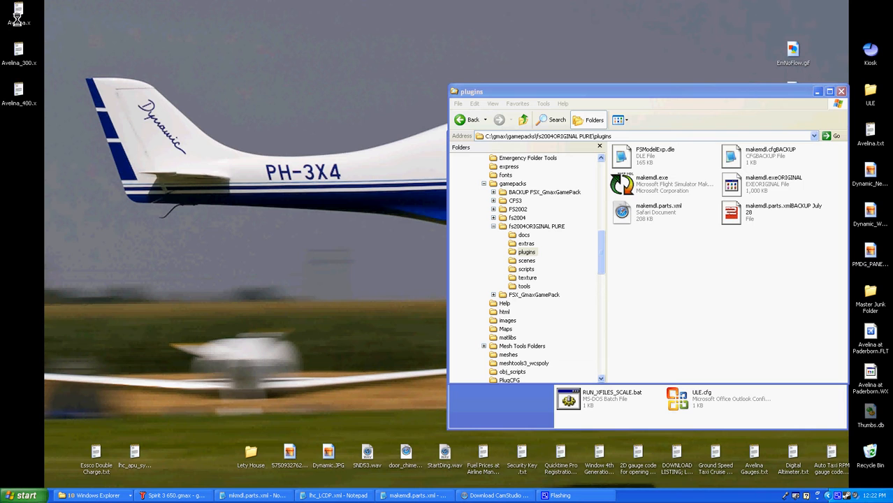
pyautogui.moveTo(17, 13)
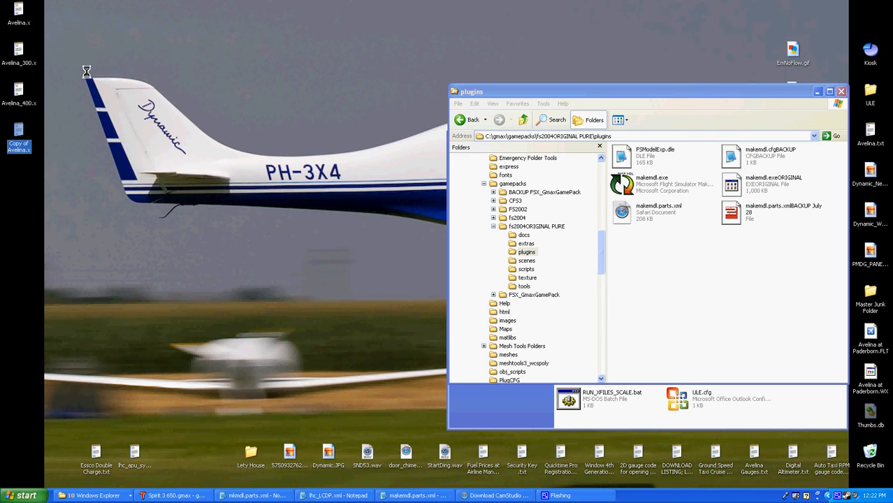
# Duplicate Avelina.x on the desktop and rename the copies with longer Avelina interior-style names
pyautogui.click(19, 60)
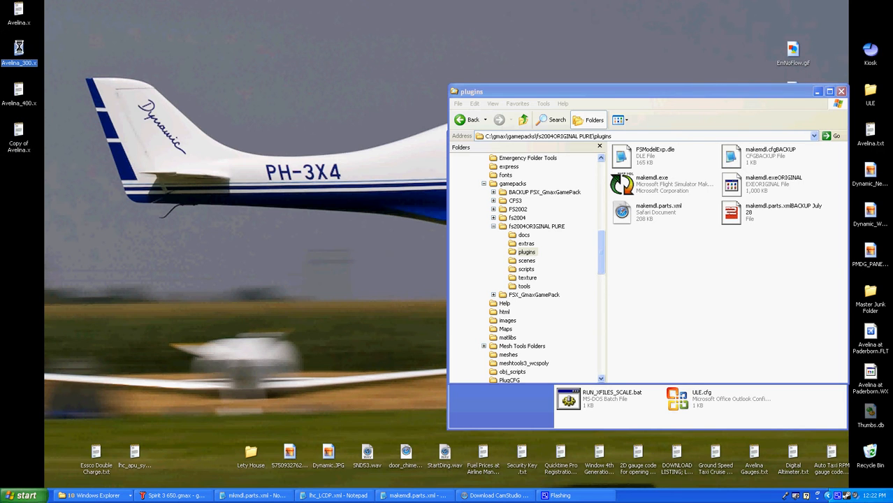
pyautogui.rightClick(17, 140)
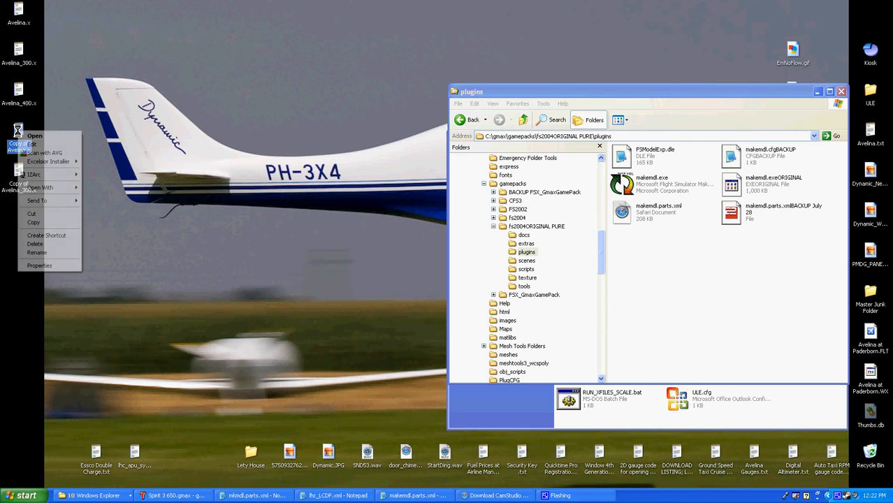
pyautogui.click(33, 134)
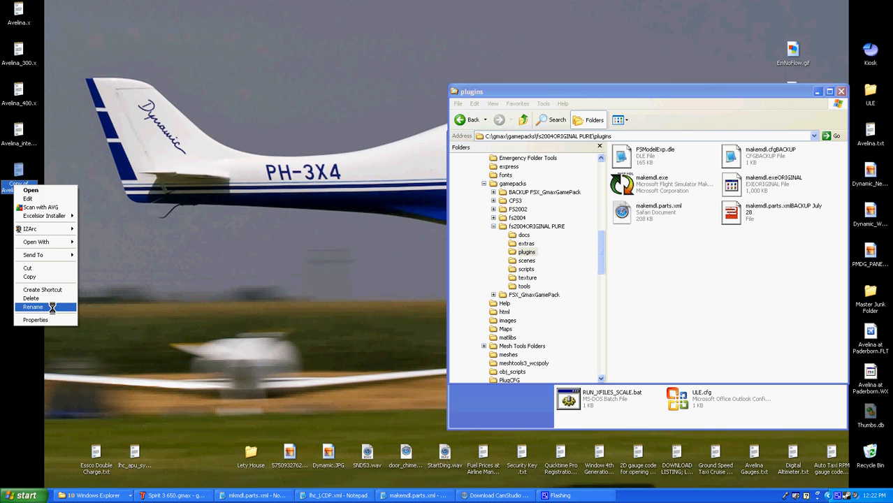
pyautogui.click(33, 307)
pyautogui.write('Avelina_interior_350.x')
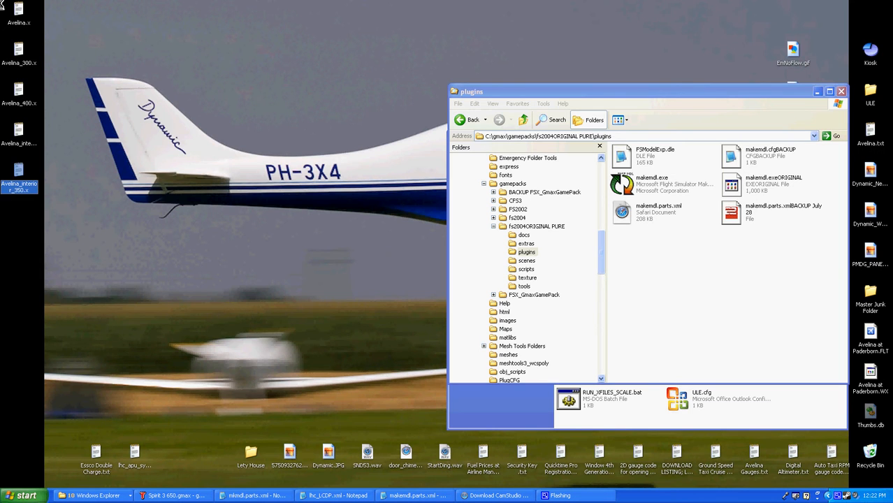
pyautogui.moveTo(20, 186)
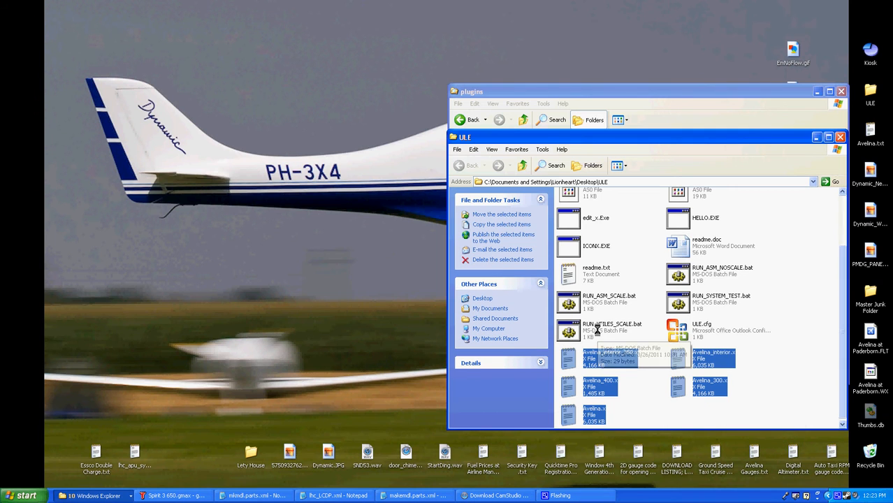
pyautogui.moveTo(590, 326)
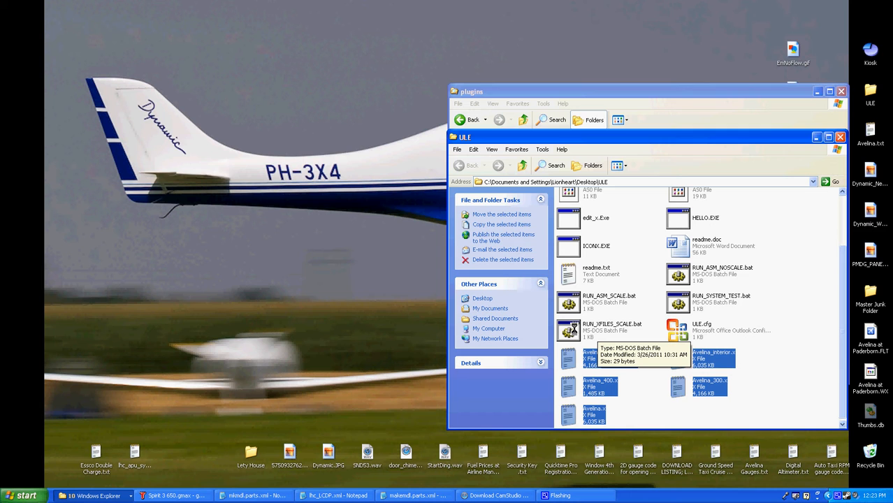
# Run RUN_VFILES_SCALE.bat in the ULE folder to produce the Avelina asm output
pyautogui.doubleClick(569, 330)
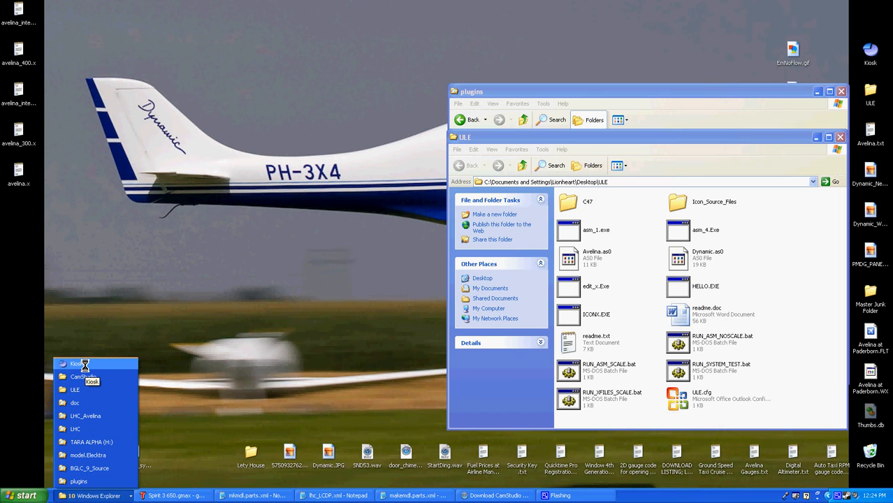
pyautogui.moveTo(80, 390)
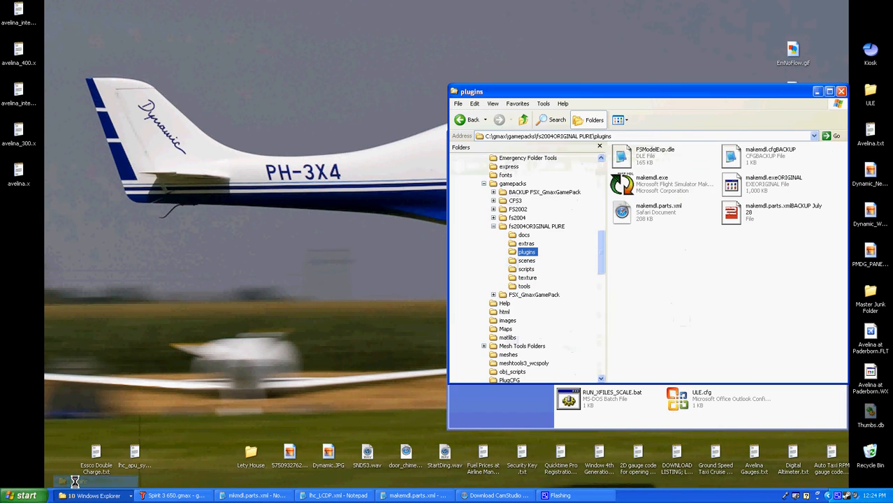
# Launch makemdl.exe, check the five LOD models, and tick two build checkboxes under Options
pyautogui.click(539, 227)
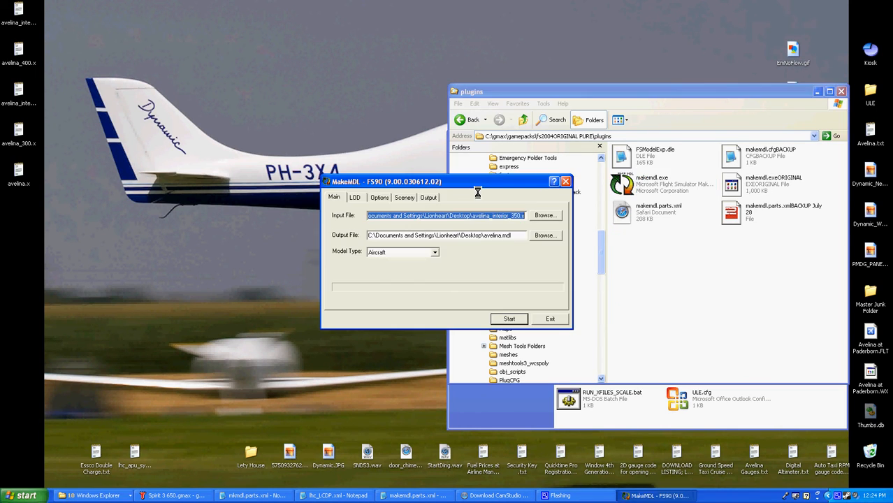
pyautogui.click(355, 197)
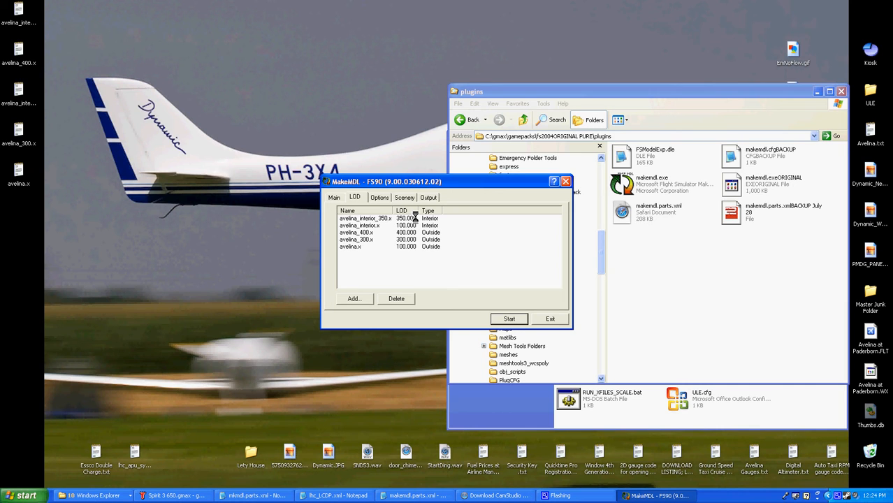
pyautogui.click(379, 198)
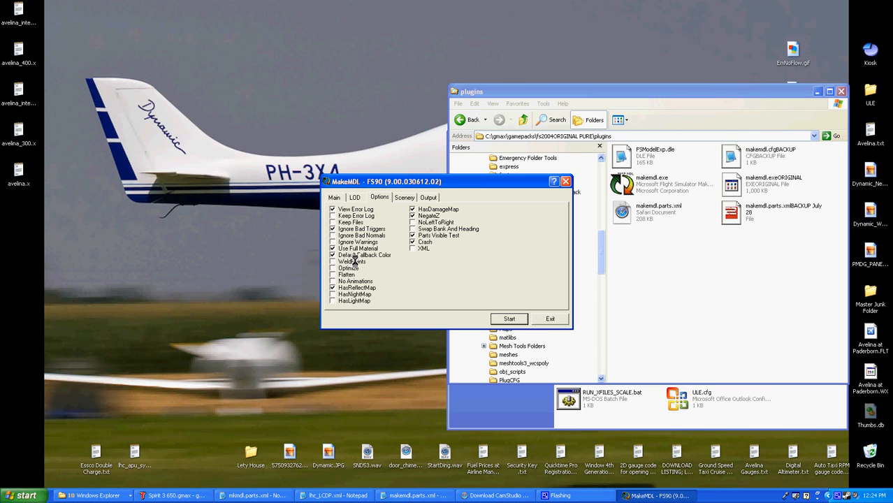
pyautogui.click(333, 235)
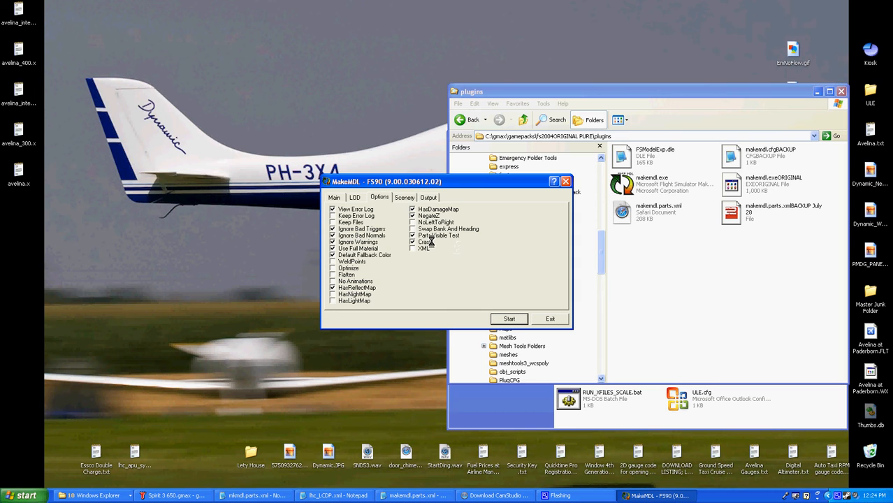
pyautogui.click(508, 319)
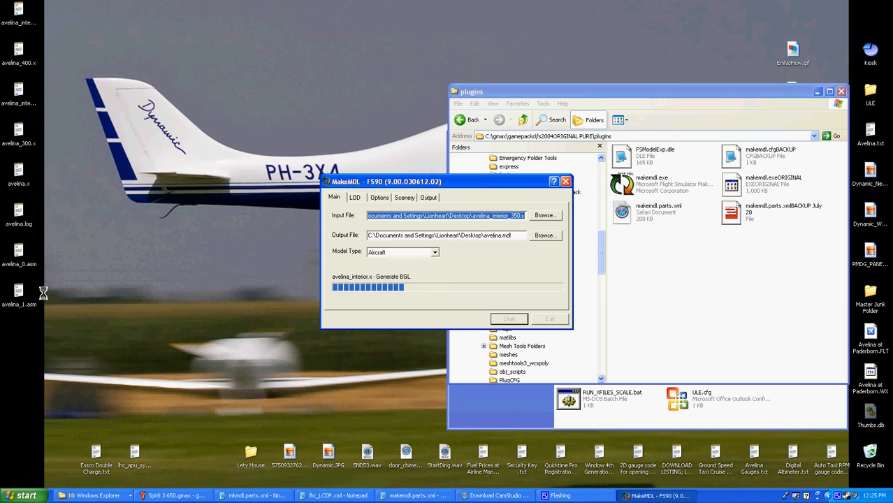
pyautogui.moveTo(31, 267)
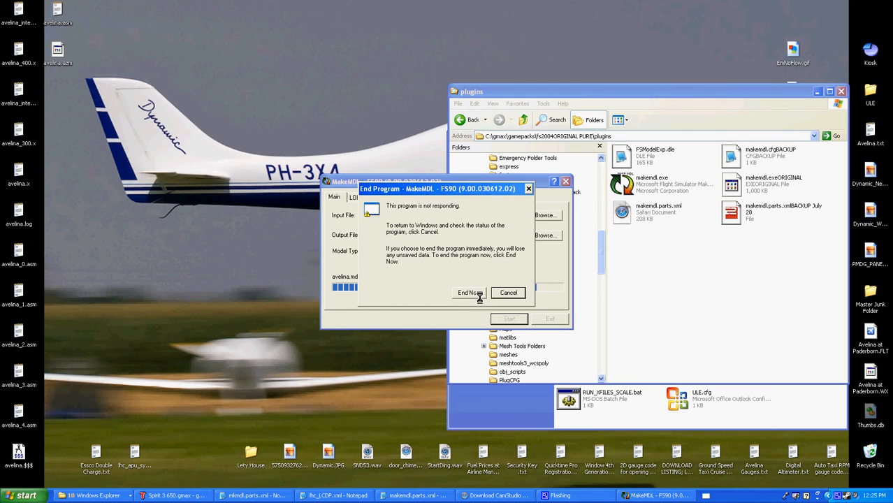
# Force-end the unresponsive MakeMDL compiler via End Now during interior BGL generation
pyautogui.click(507, 294)
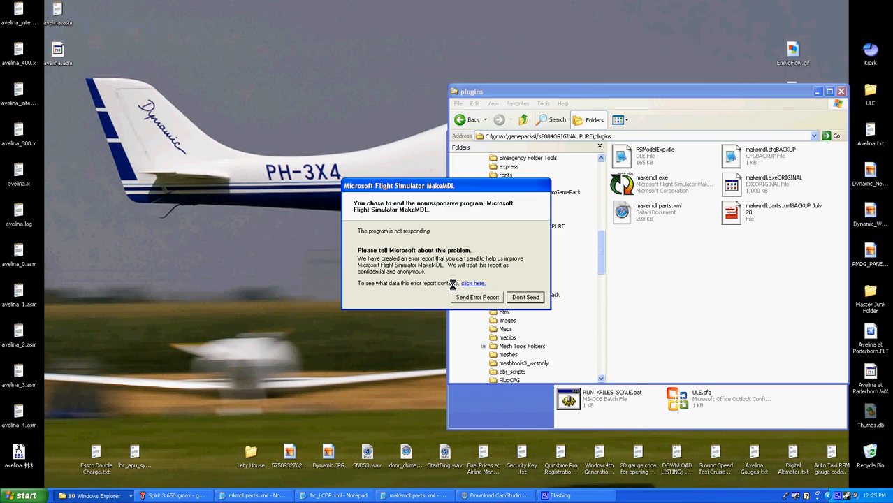
# Decline the error report, end the hung process in Task Manager, and recycle the two Avelina files
pyautogui.click(526, 296)
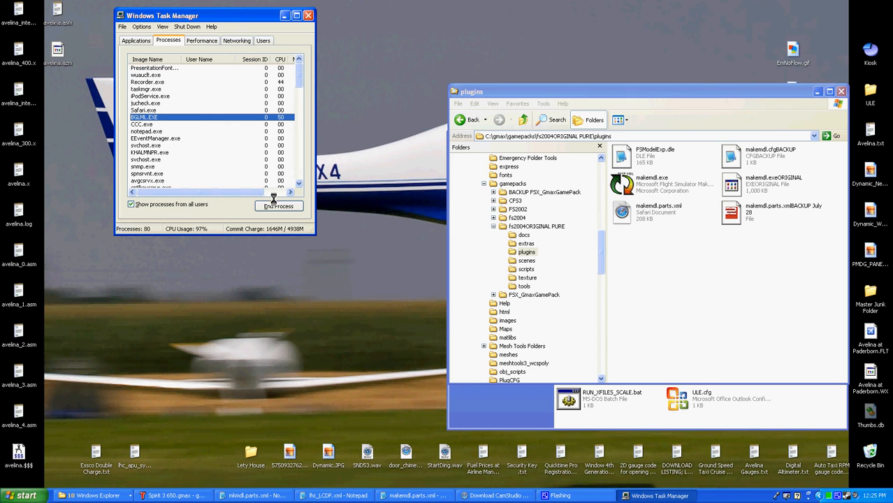
pyautogui.click(280, 205)
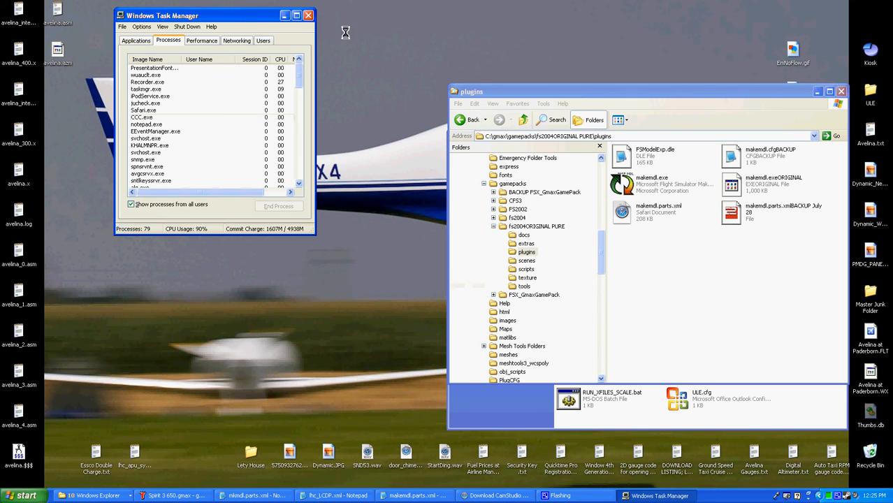
pyautogui.click(308, 15)
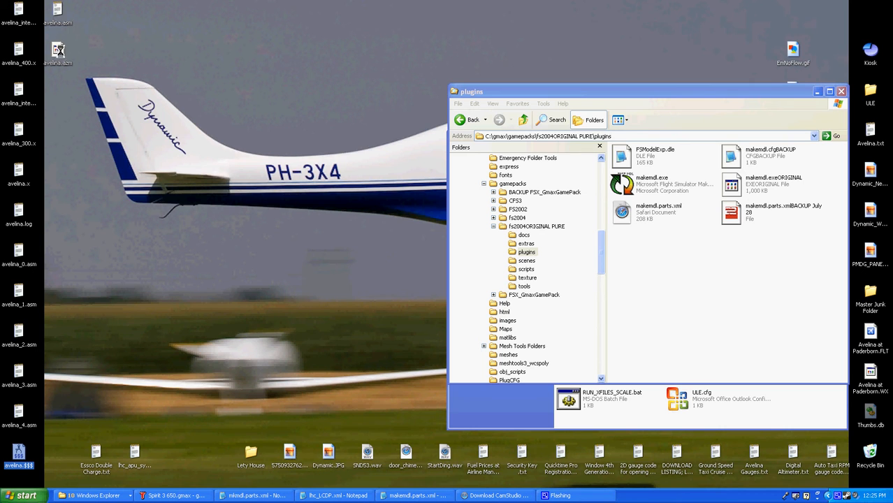
pyautogui.moveTo(57, 54)
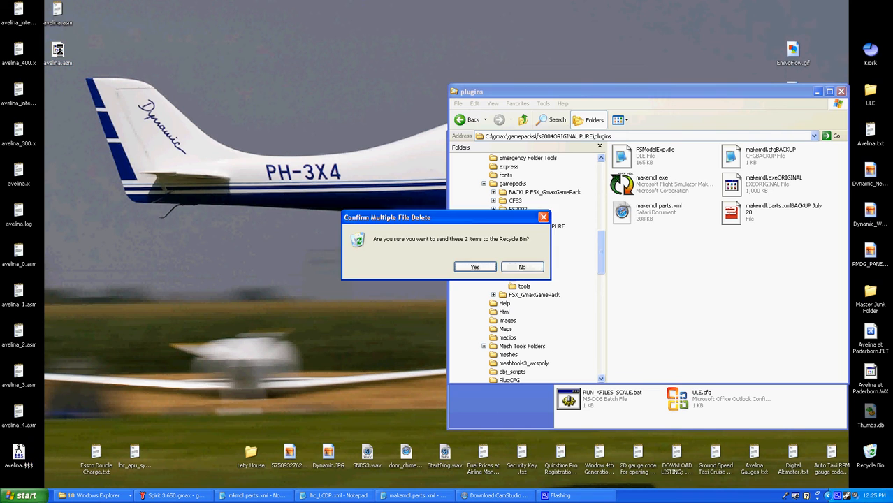
pyautogui.click(475, 266)
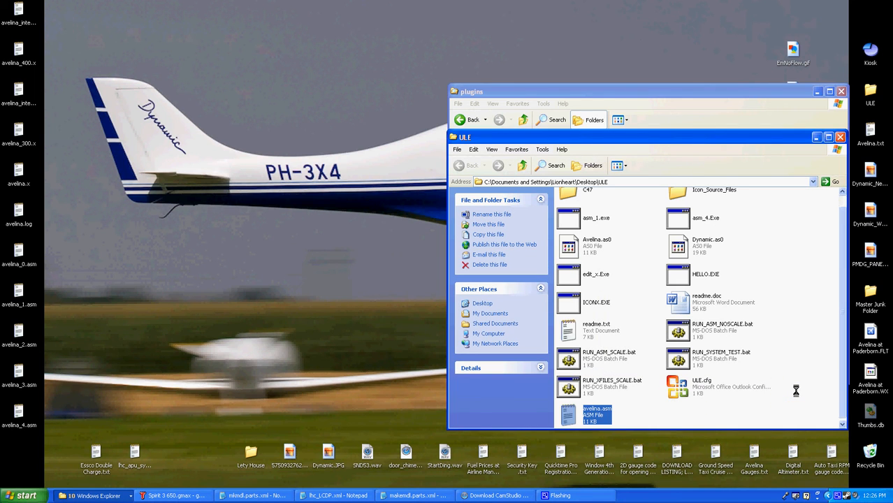
pyautogui.moveTo(591, 353)
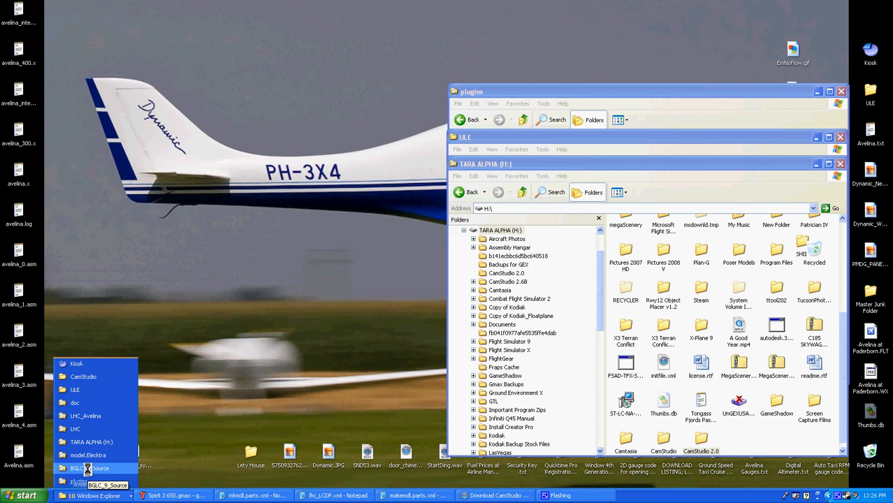
# Drag Avelina.asm from BGLC_9_Source onto BGLC_9.exe to build Avelina.MDL
pyautogui.click(85, 469)
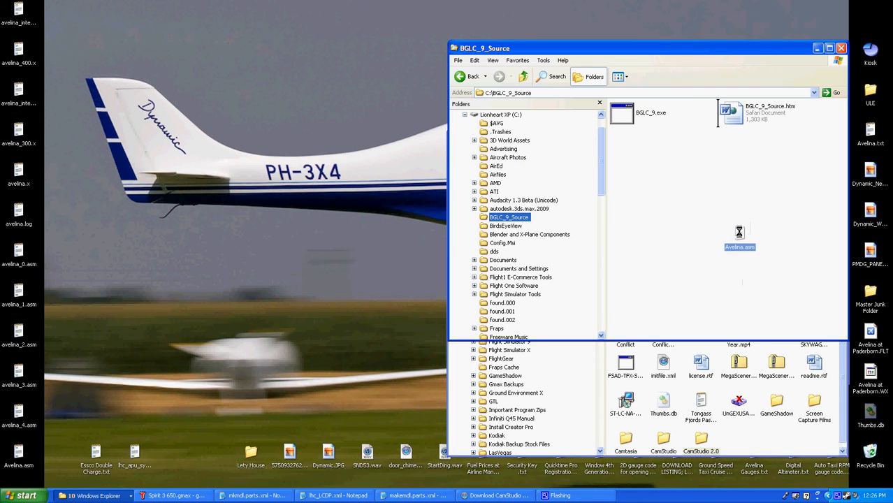
pyautogui.moveTo(740, 235); pyautogui.dragTo(656, 143)
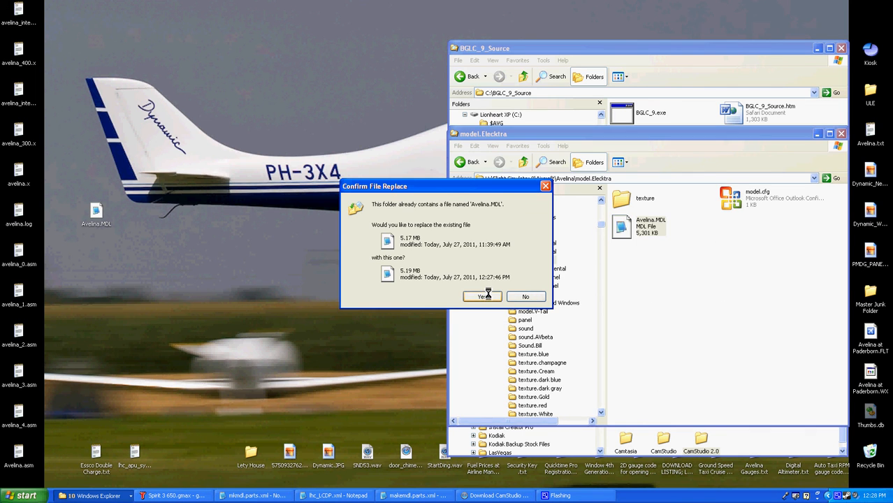
# Confirm replacing the old Avelina.MDL with the new 5,317 KB build and close the folder windows
pyautogui.click(480, 296)
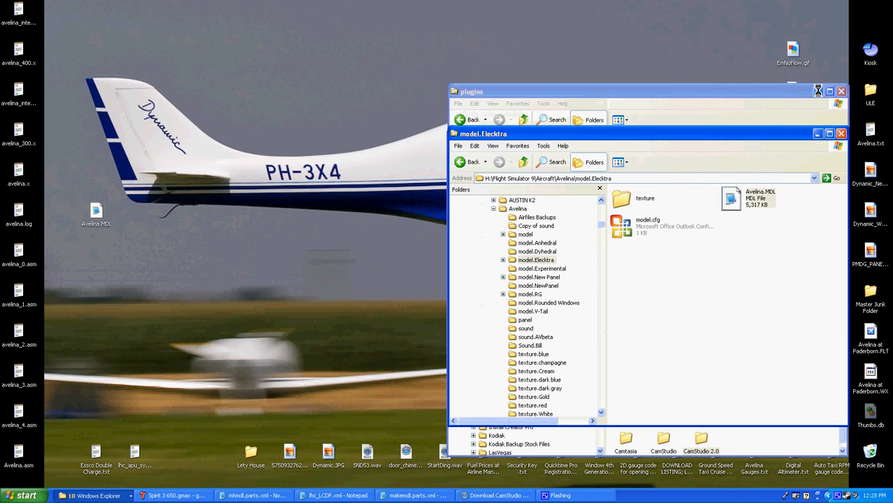
pyautogui.click(839, 89)
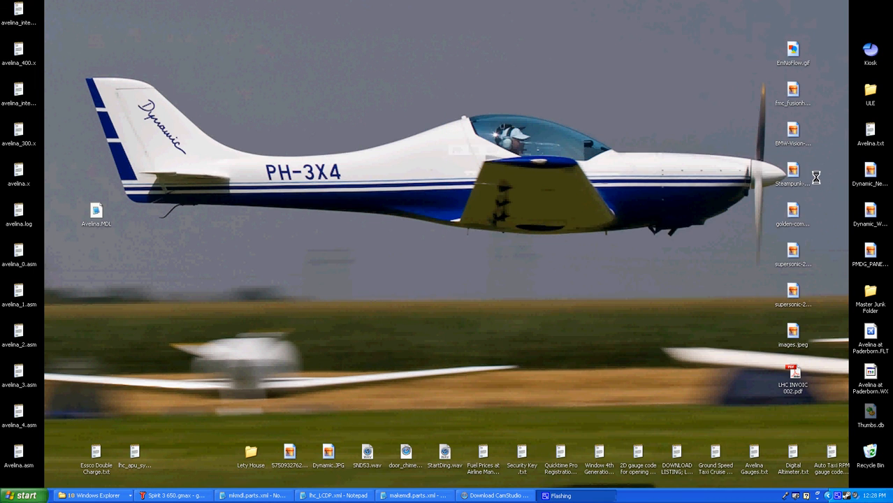
# Open the saved Avelina flight file with Microsoft Flight Simulator from its context menu
pyautogui.rightClick(866, 332)
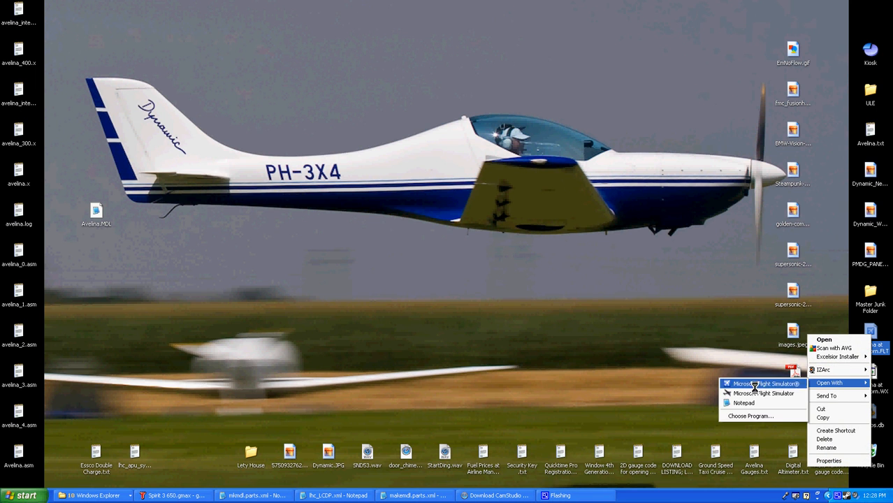
pyautogui.click(763, 383)
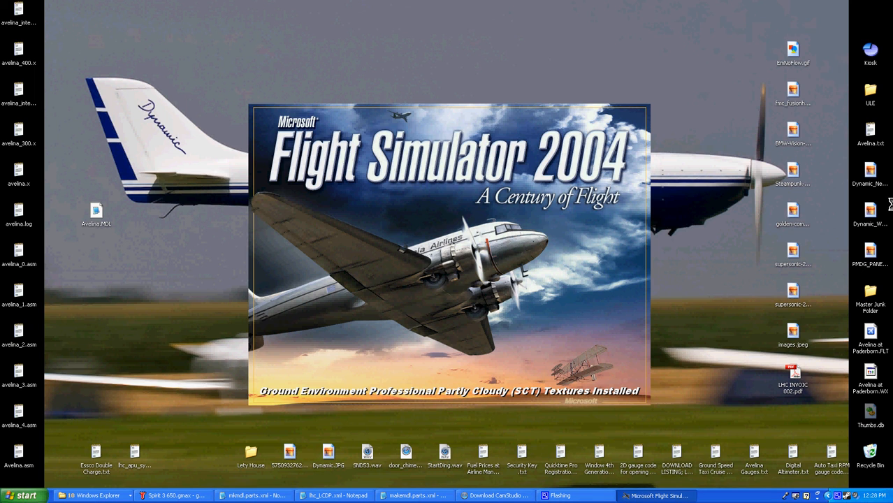
pyautogui.moveTo(871, 316)
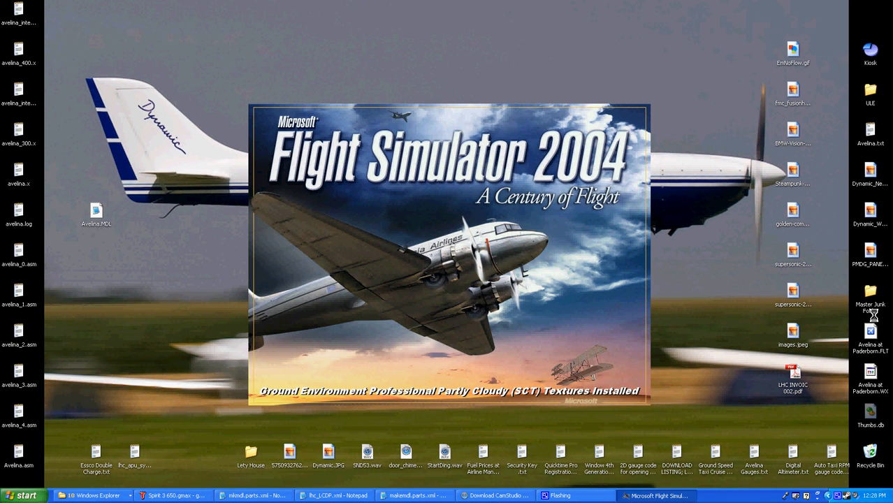